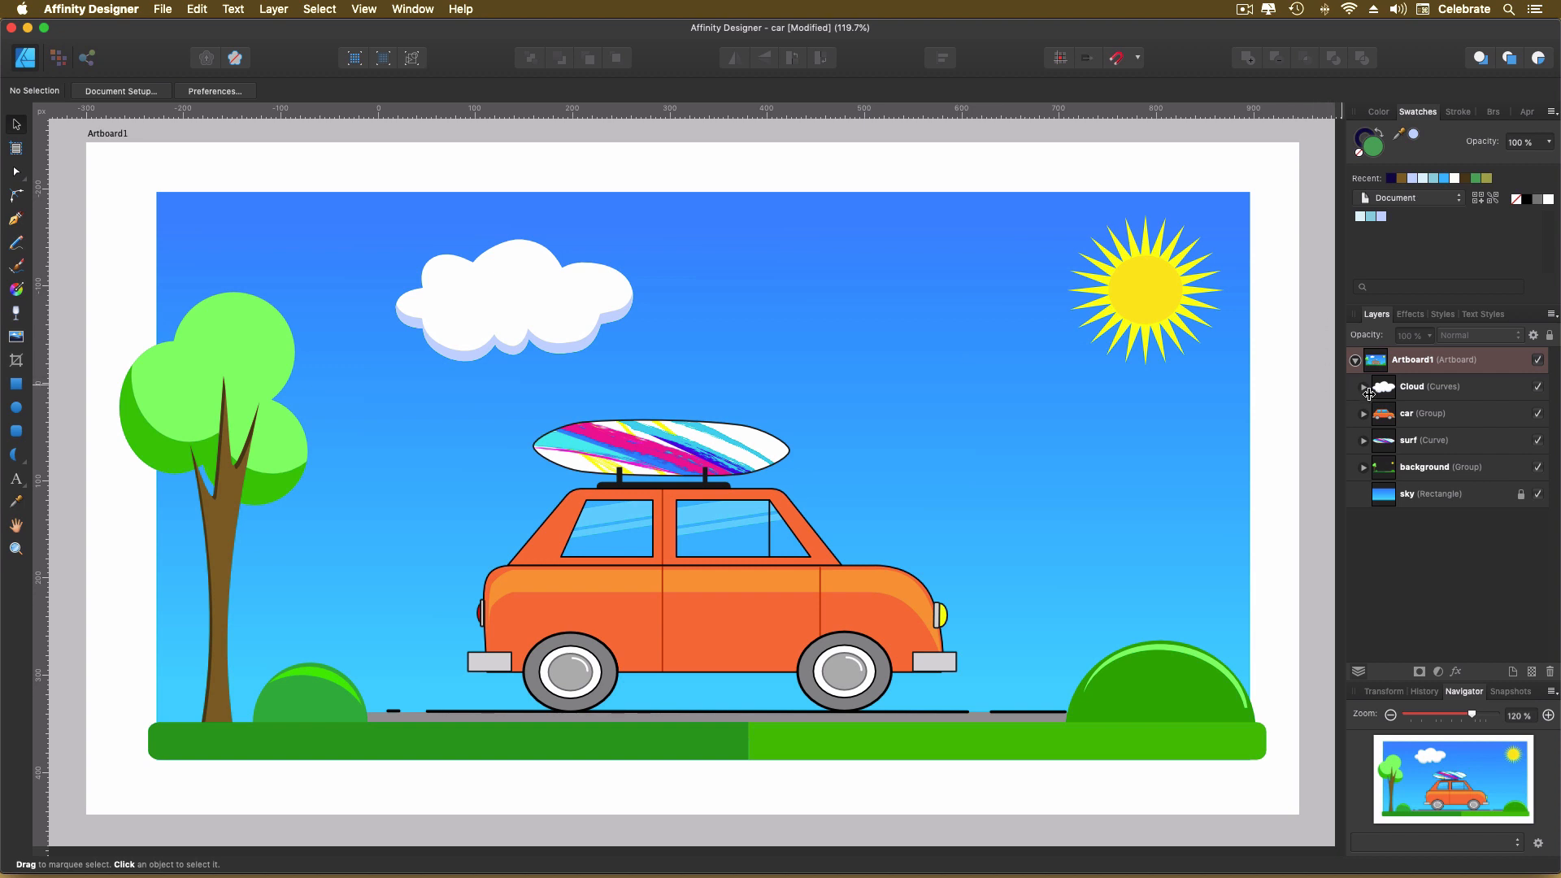
Step: Select the existing white Cloud curve layer in the Layers panel
left_click(1430, 387)
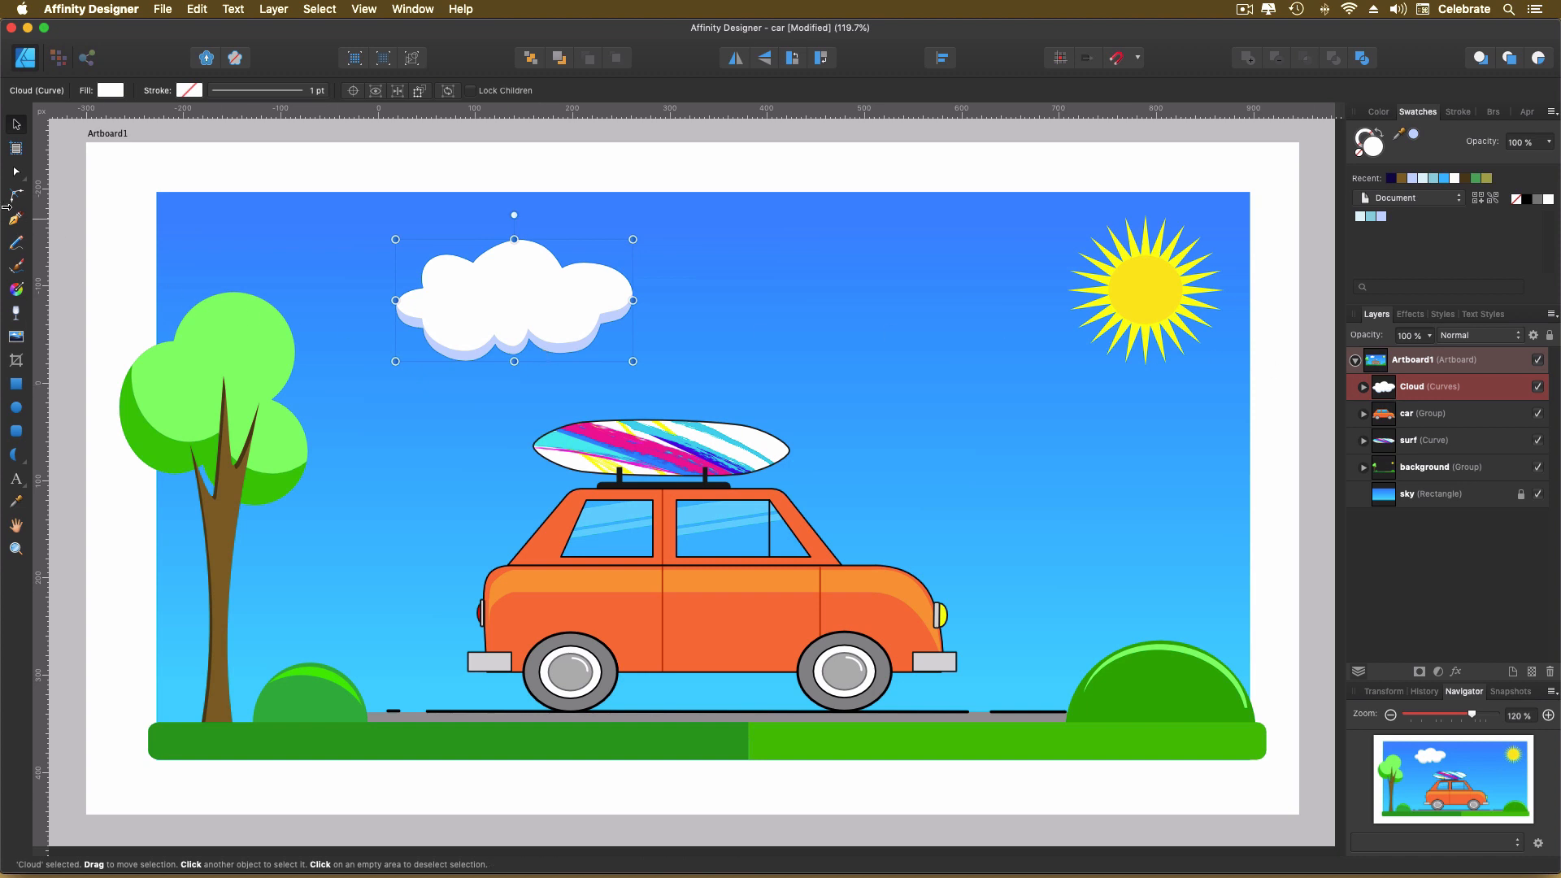
mouse_move(16, 217)
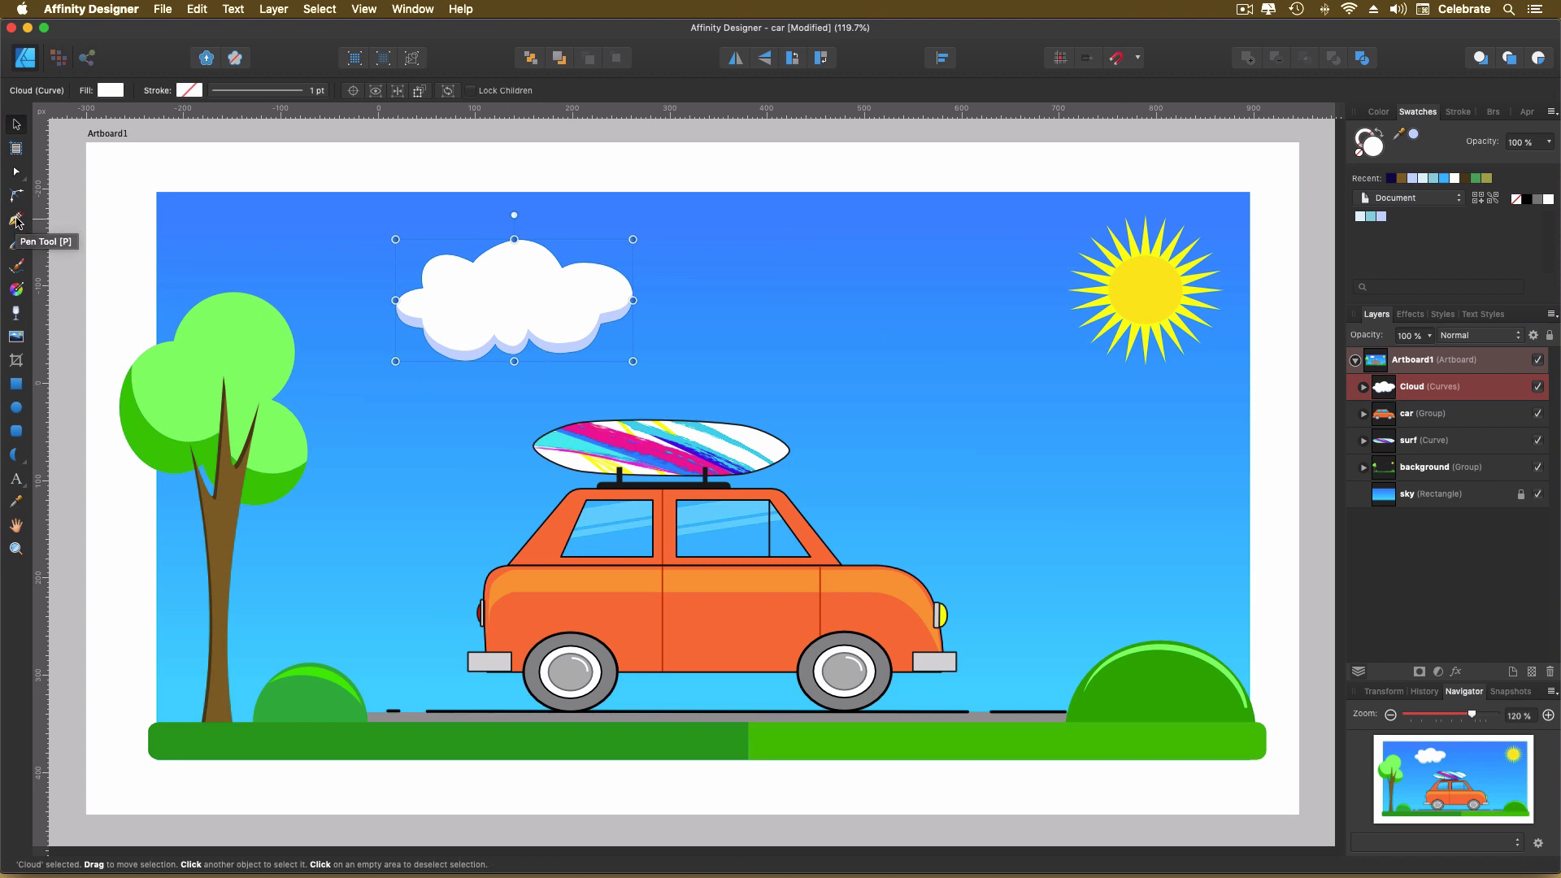
Step: Switch to the Pen Tool to start tracing the second cloud outline
left_click(17, 218)
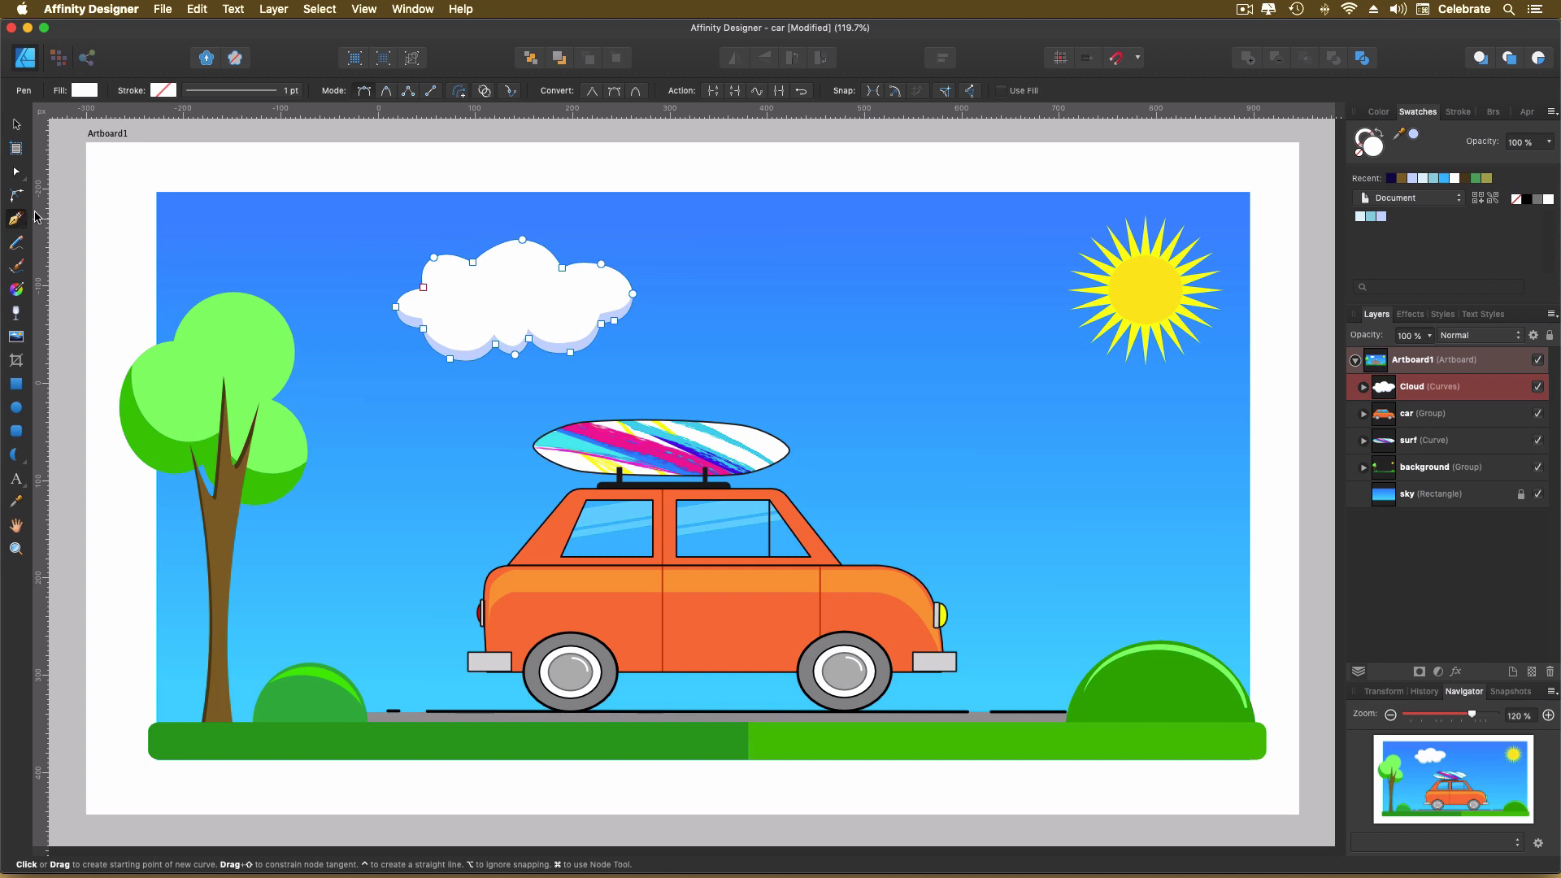
mouse_move(618, 130)
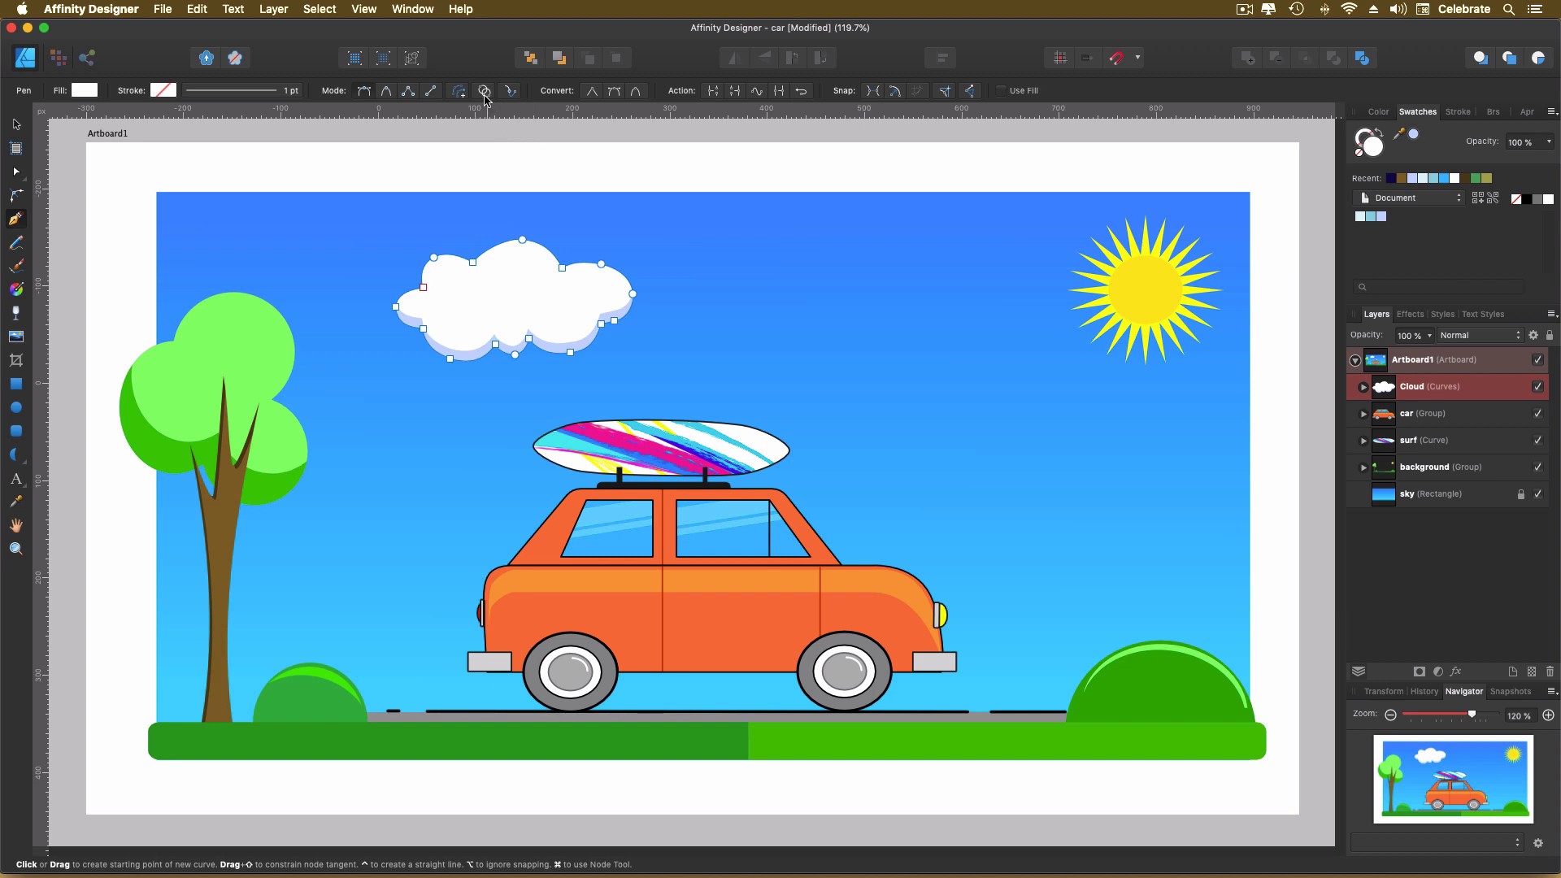
mouse_move(486, 91)
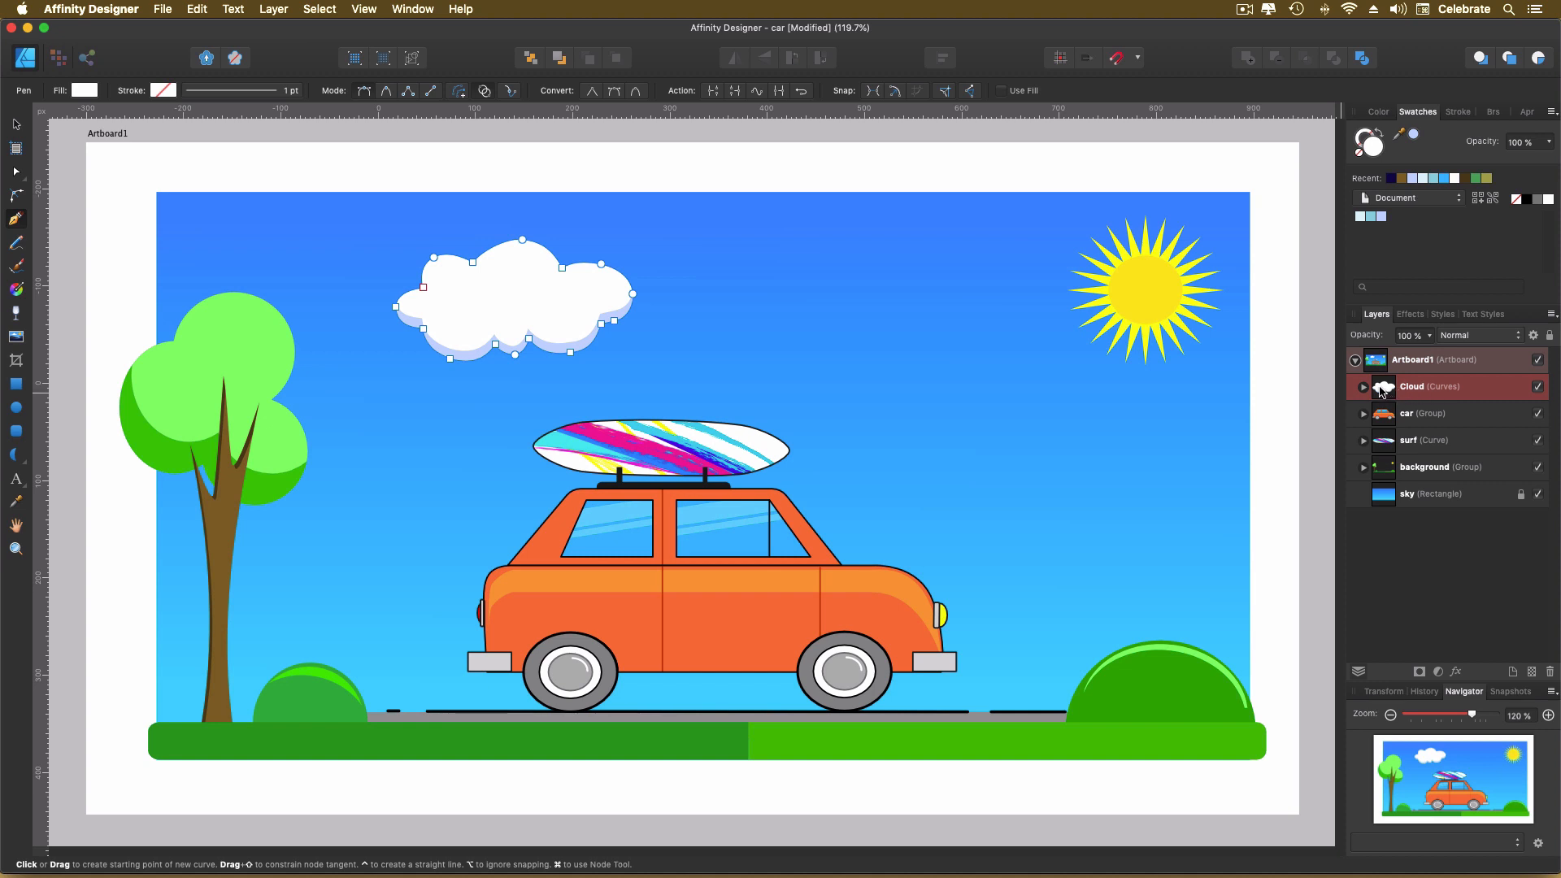
mouse_move(1400, 395)
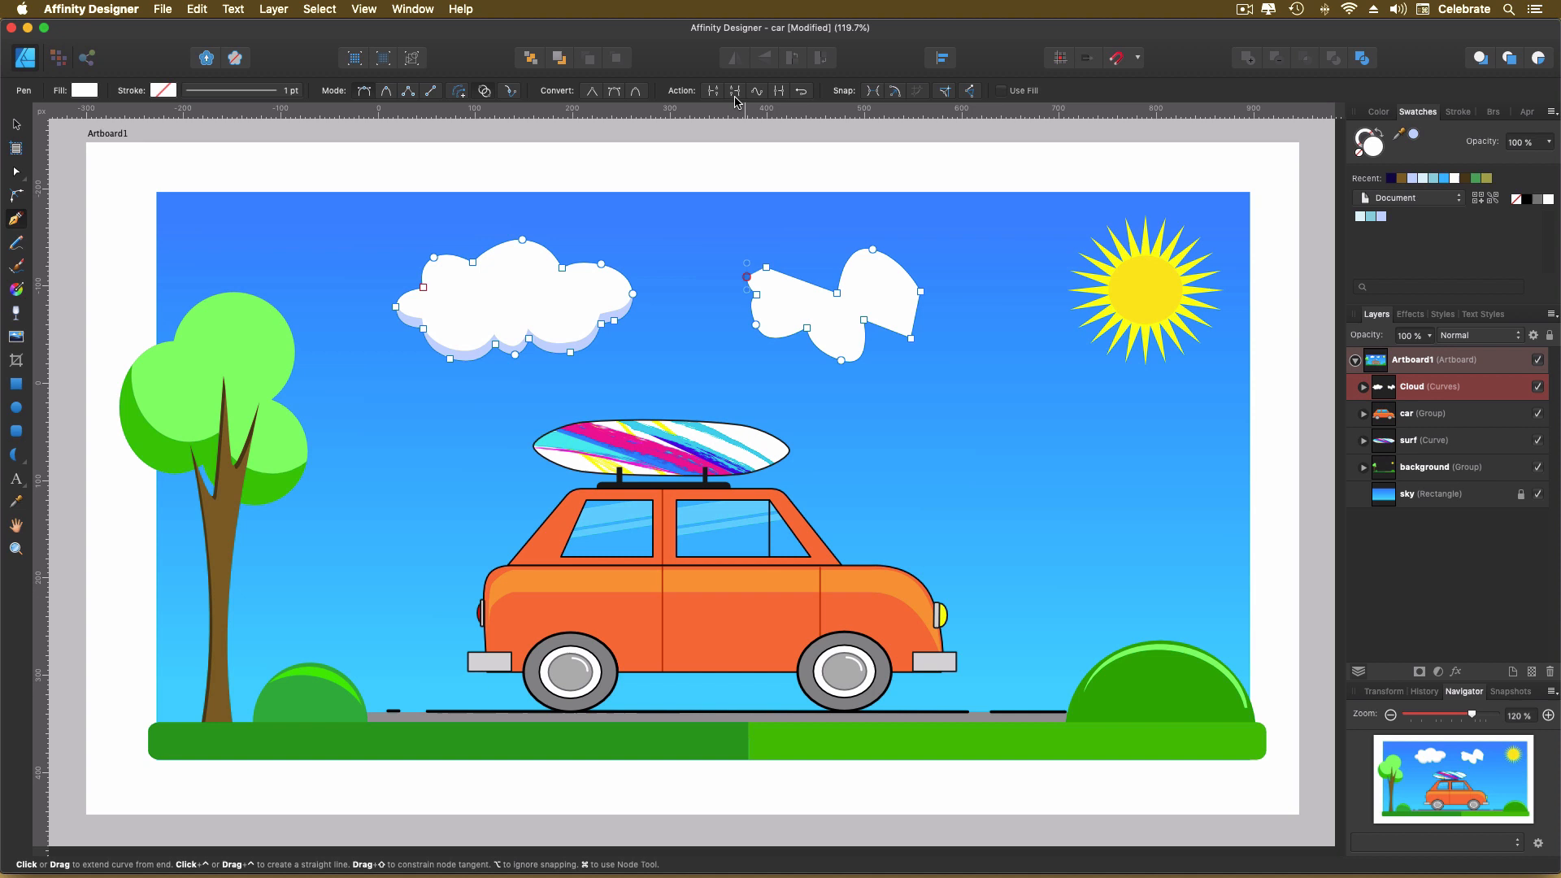
mouse_move(735, 91)
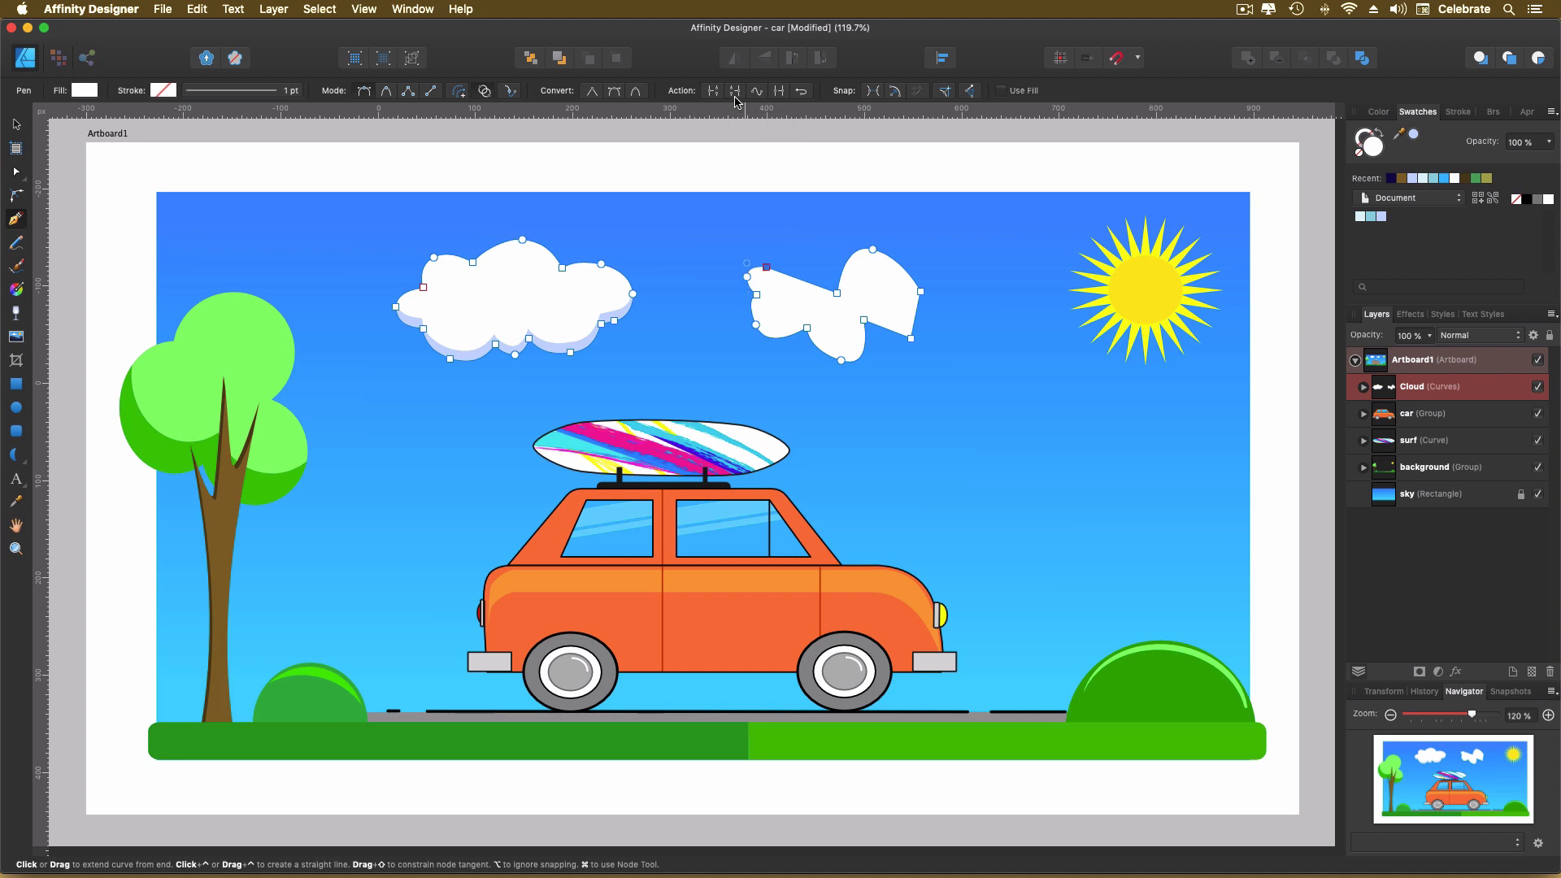
mouse_move(735, 91)
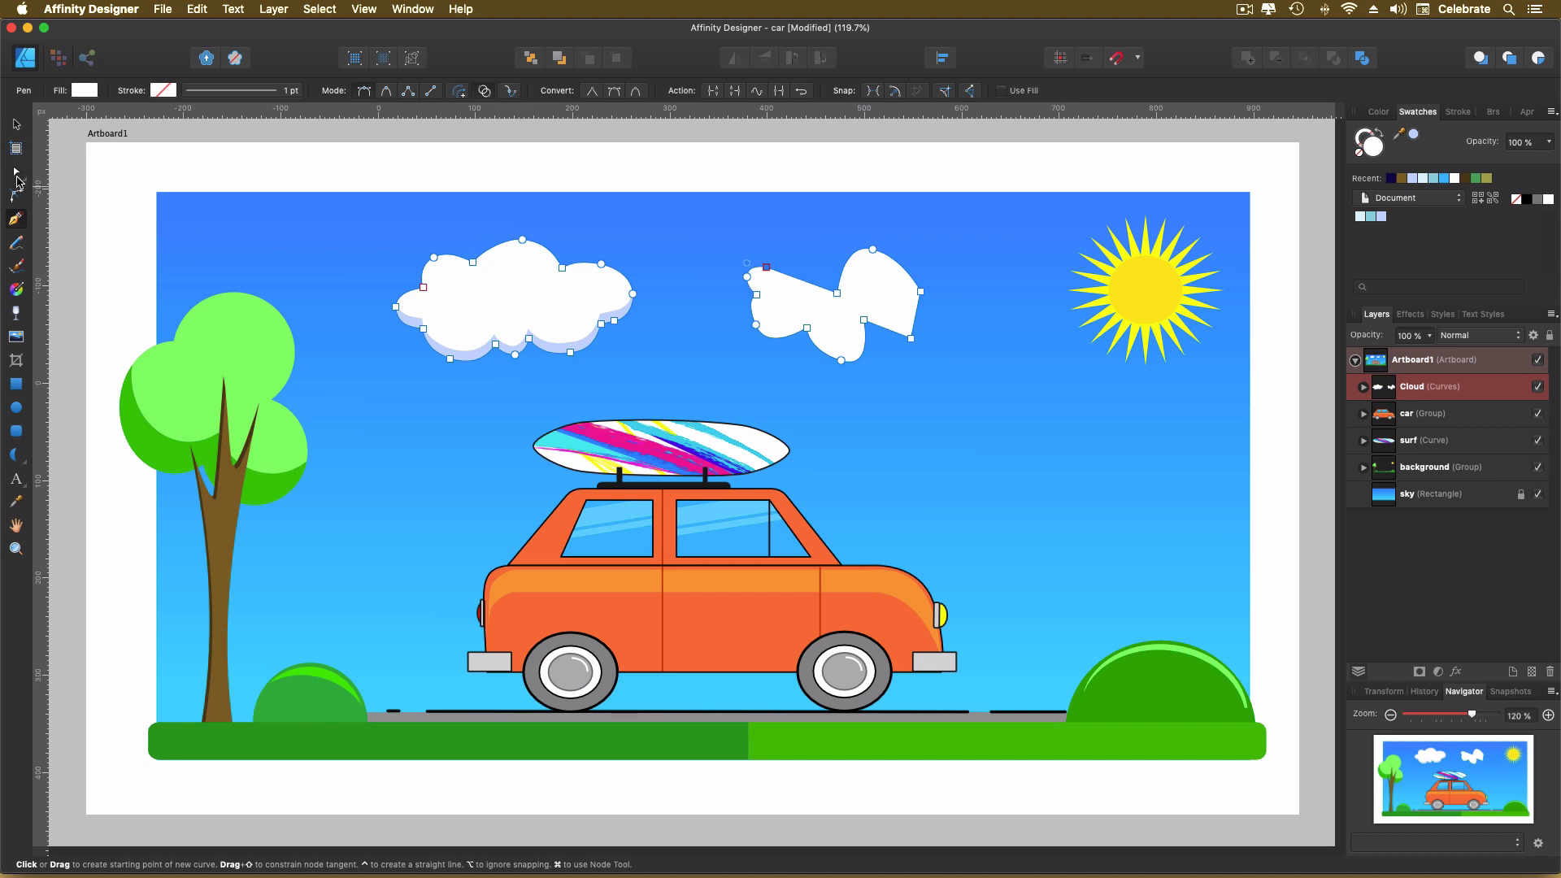
Step: Alternate Node and Pen tools to move and add points, making the second cloud fuller
left_click(16, 147)
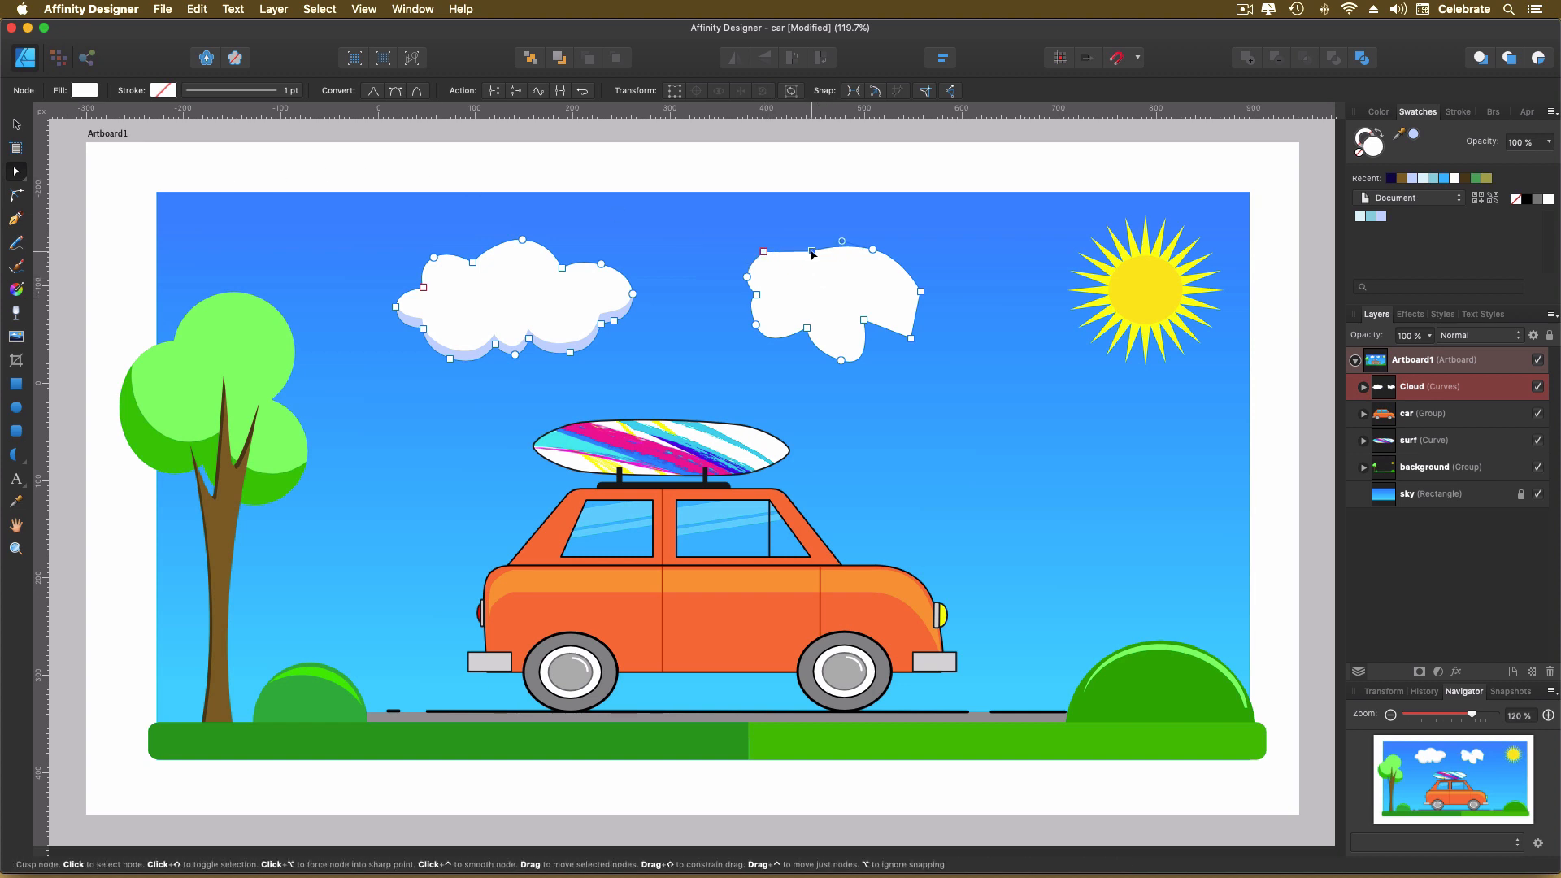
left_click(16, 217)
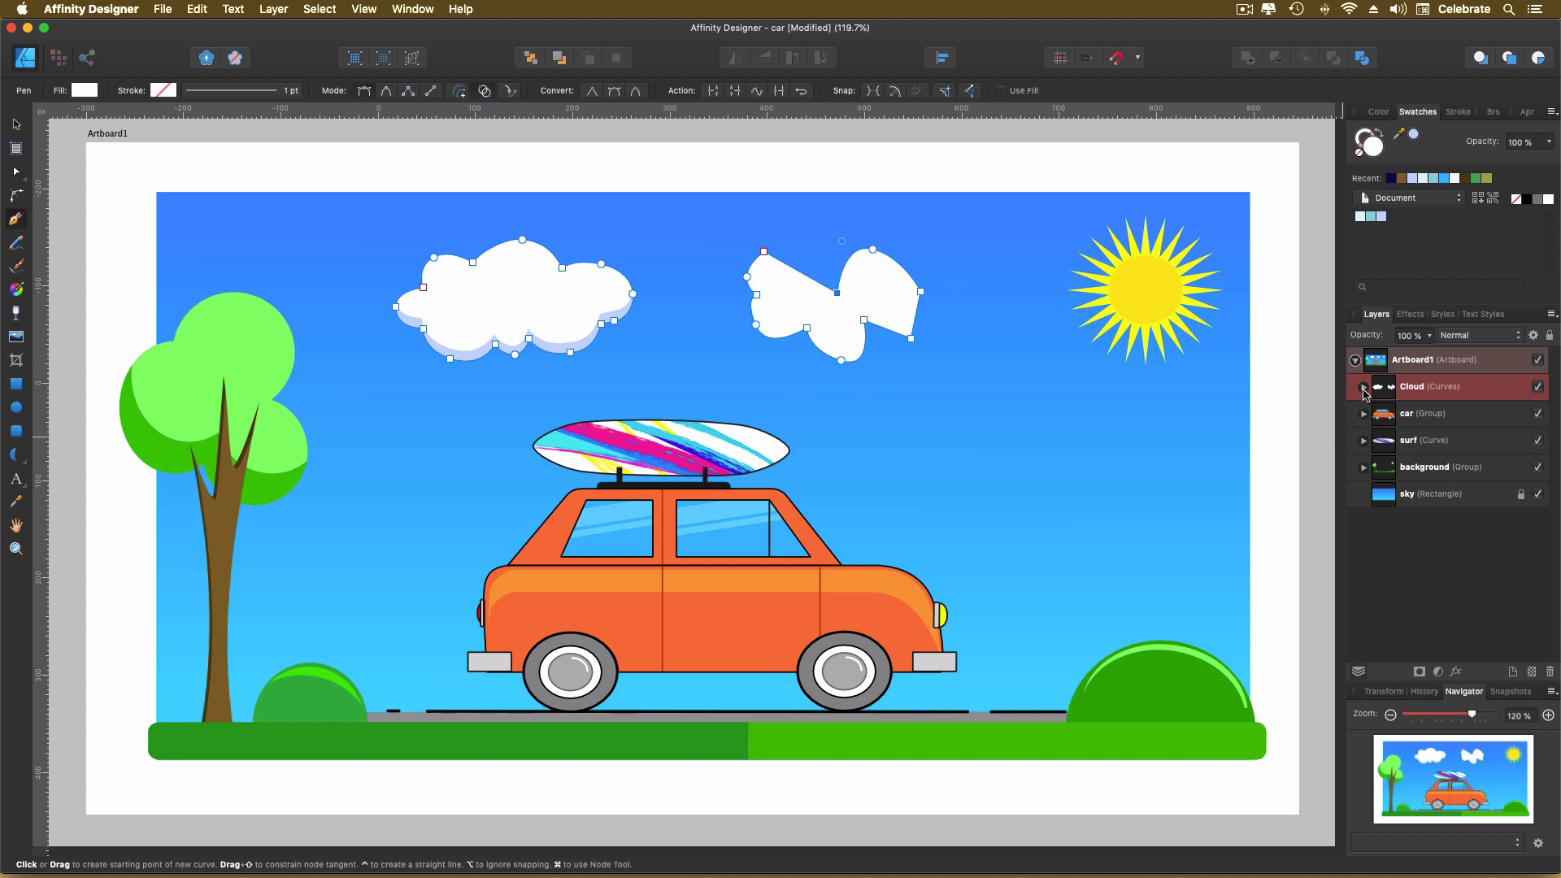
left_click(1362, 387)
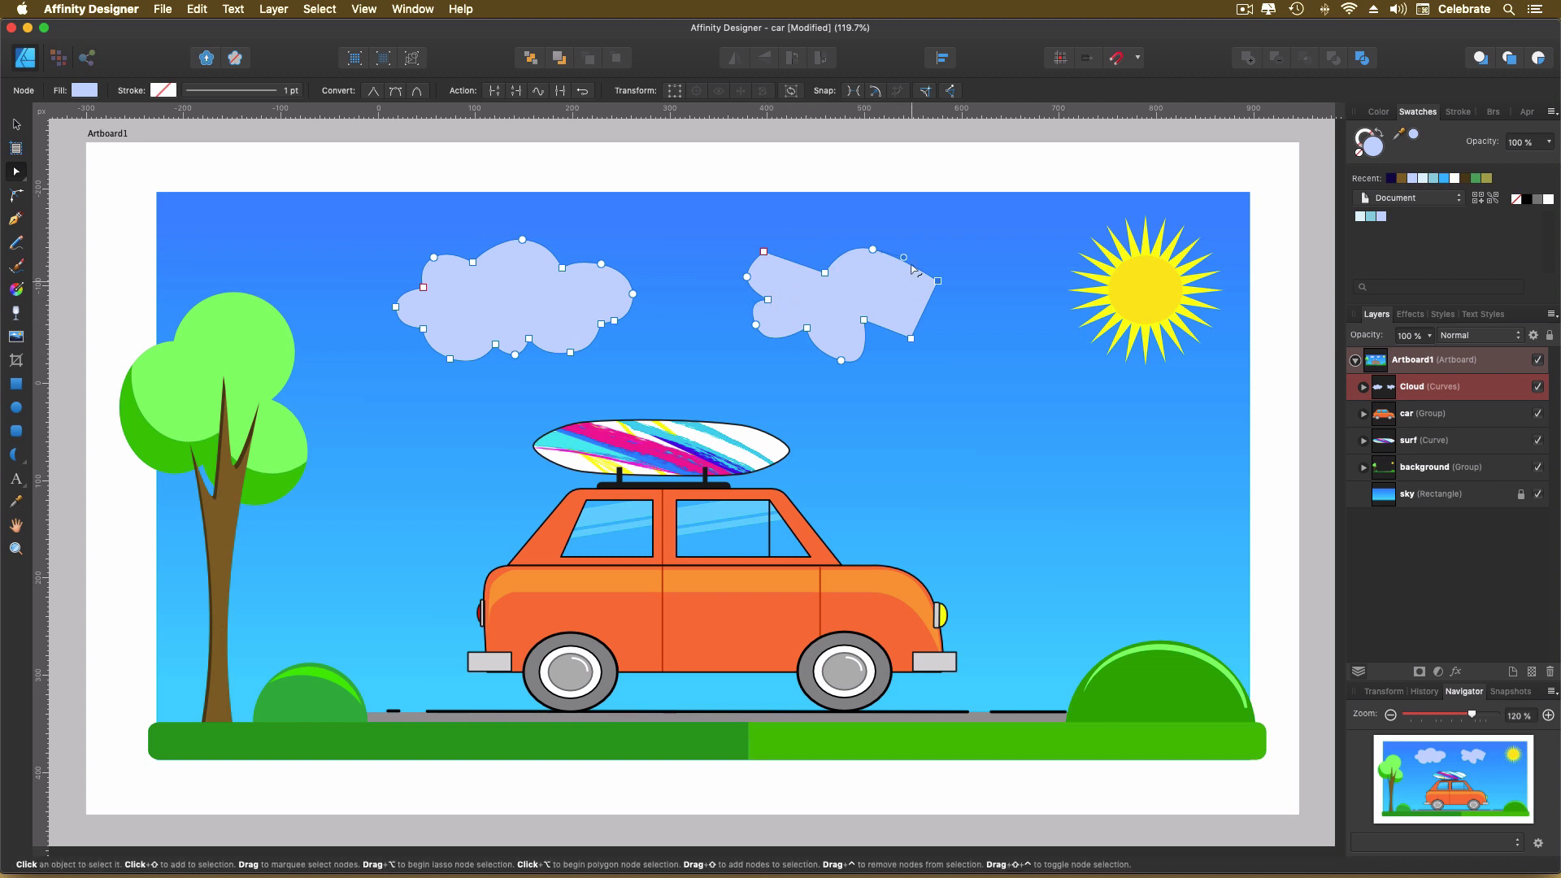
mouse_move(825, 272)
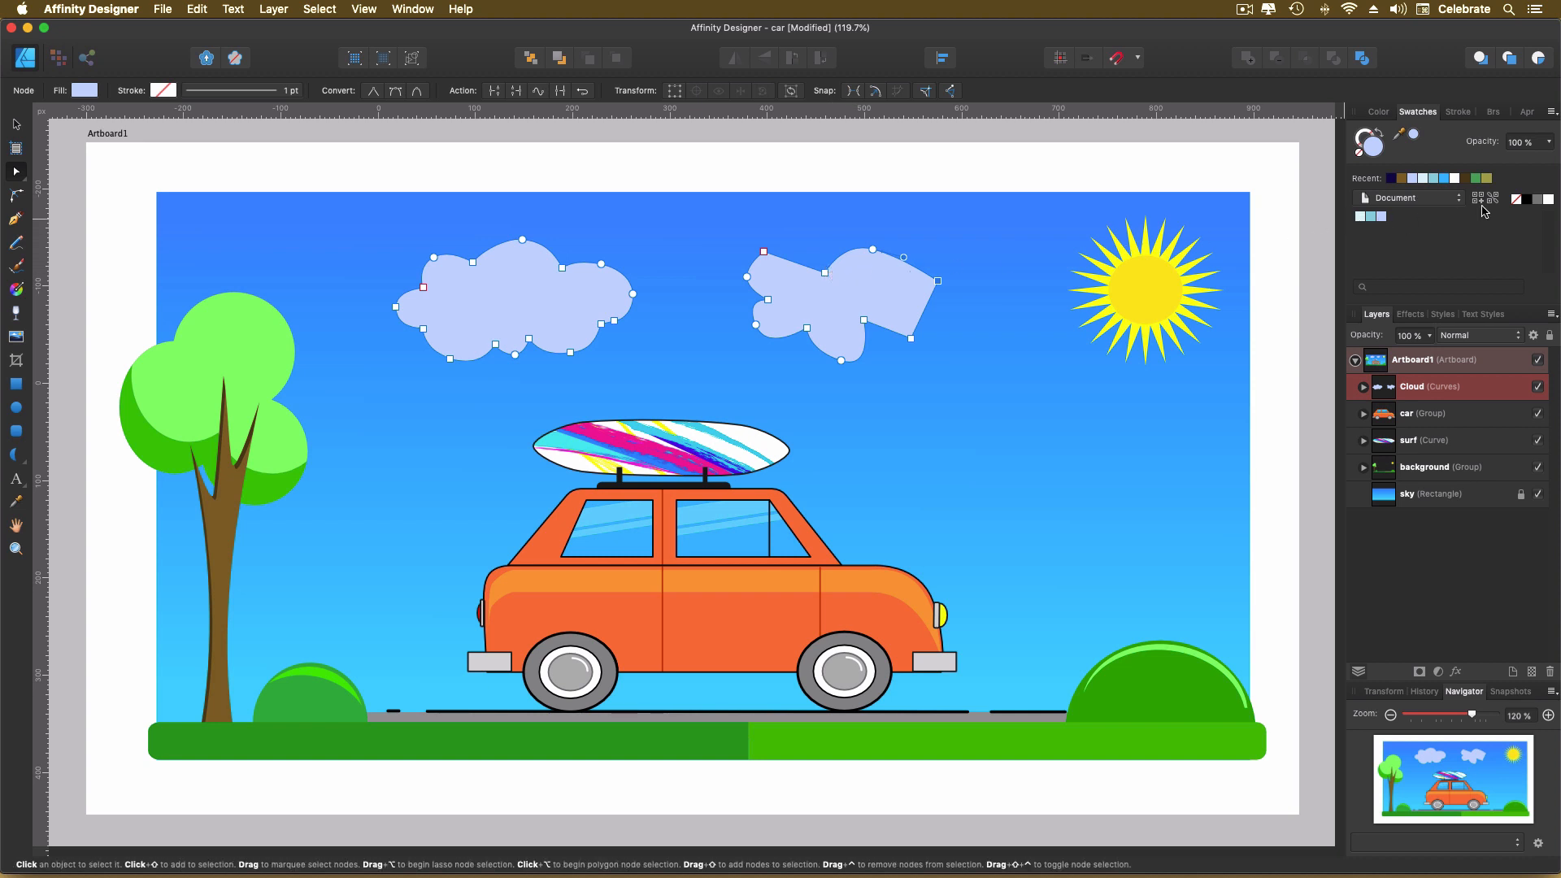
Step: Restore the clouds' white fill, switch to the Move Tool and clear the selection
left_click(1546, 198)
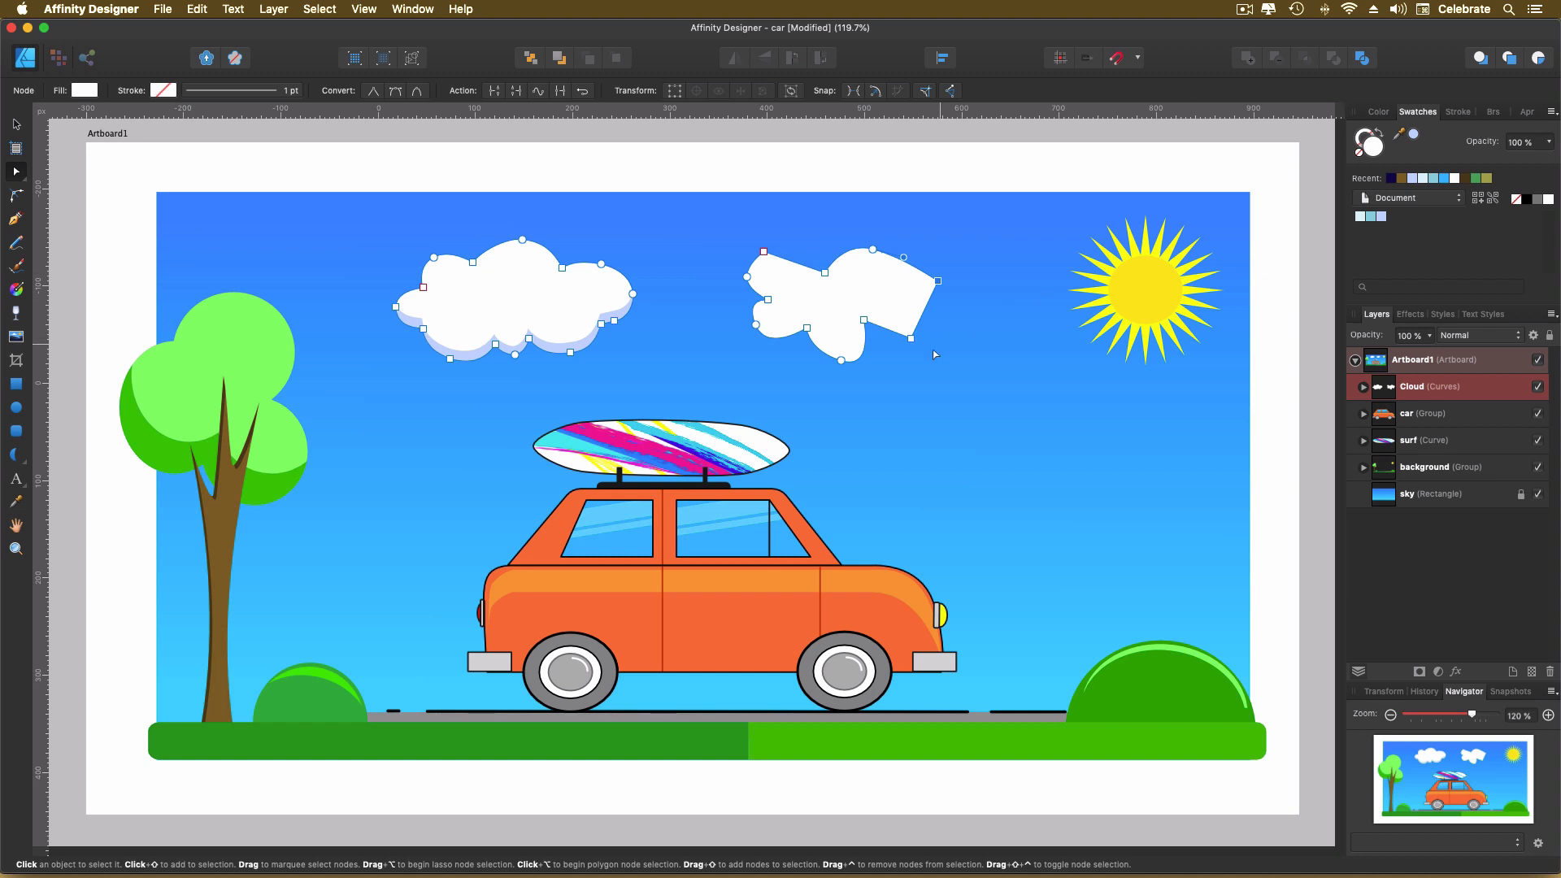
mouse_move(181, 181)
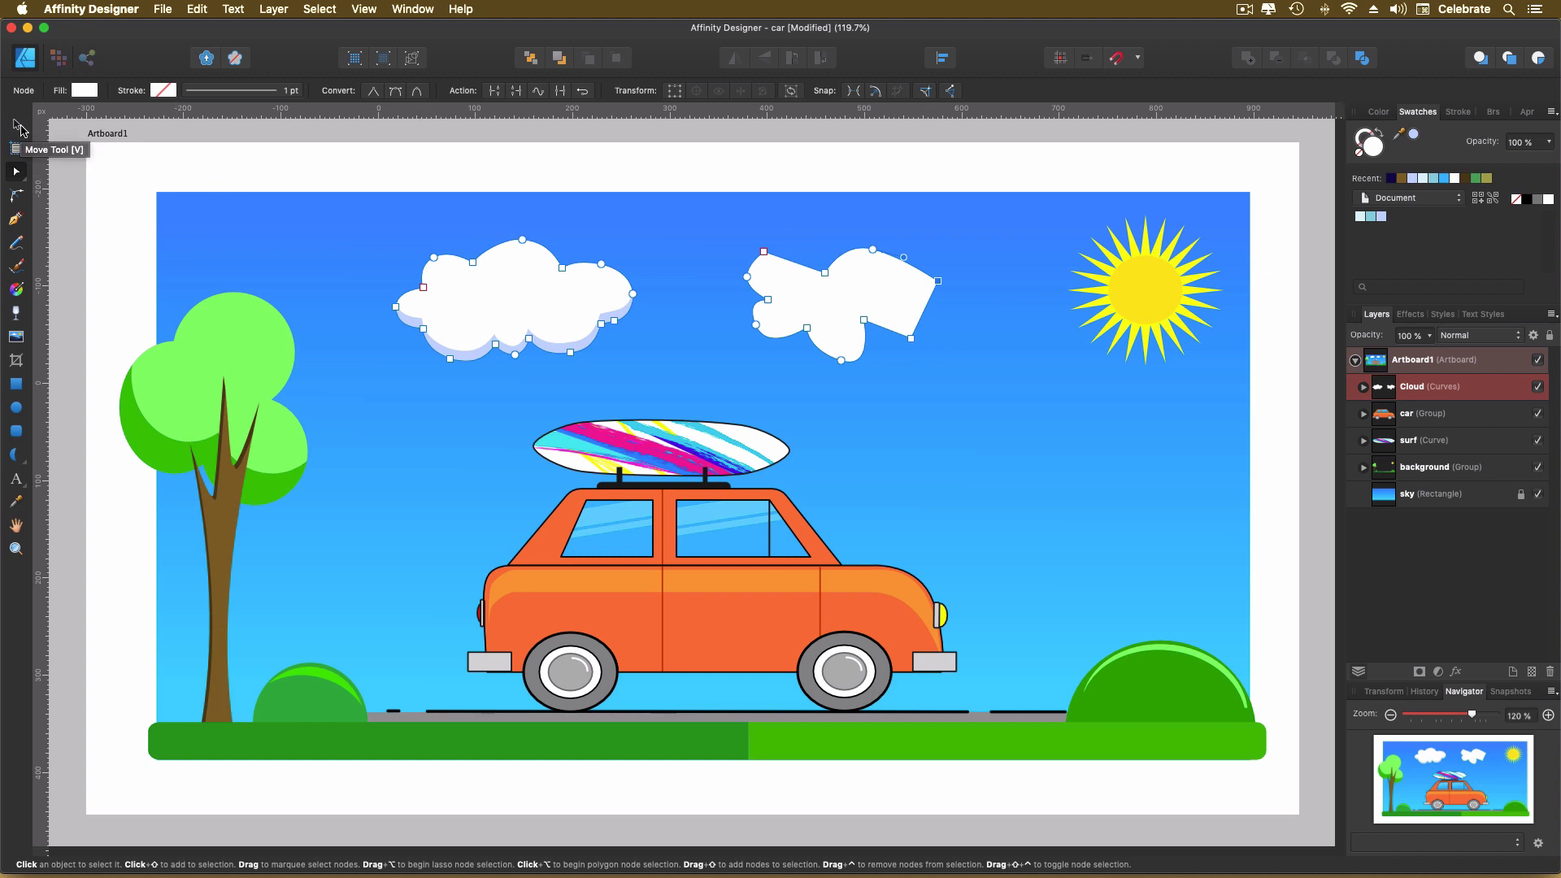
left_click(15, 124)
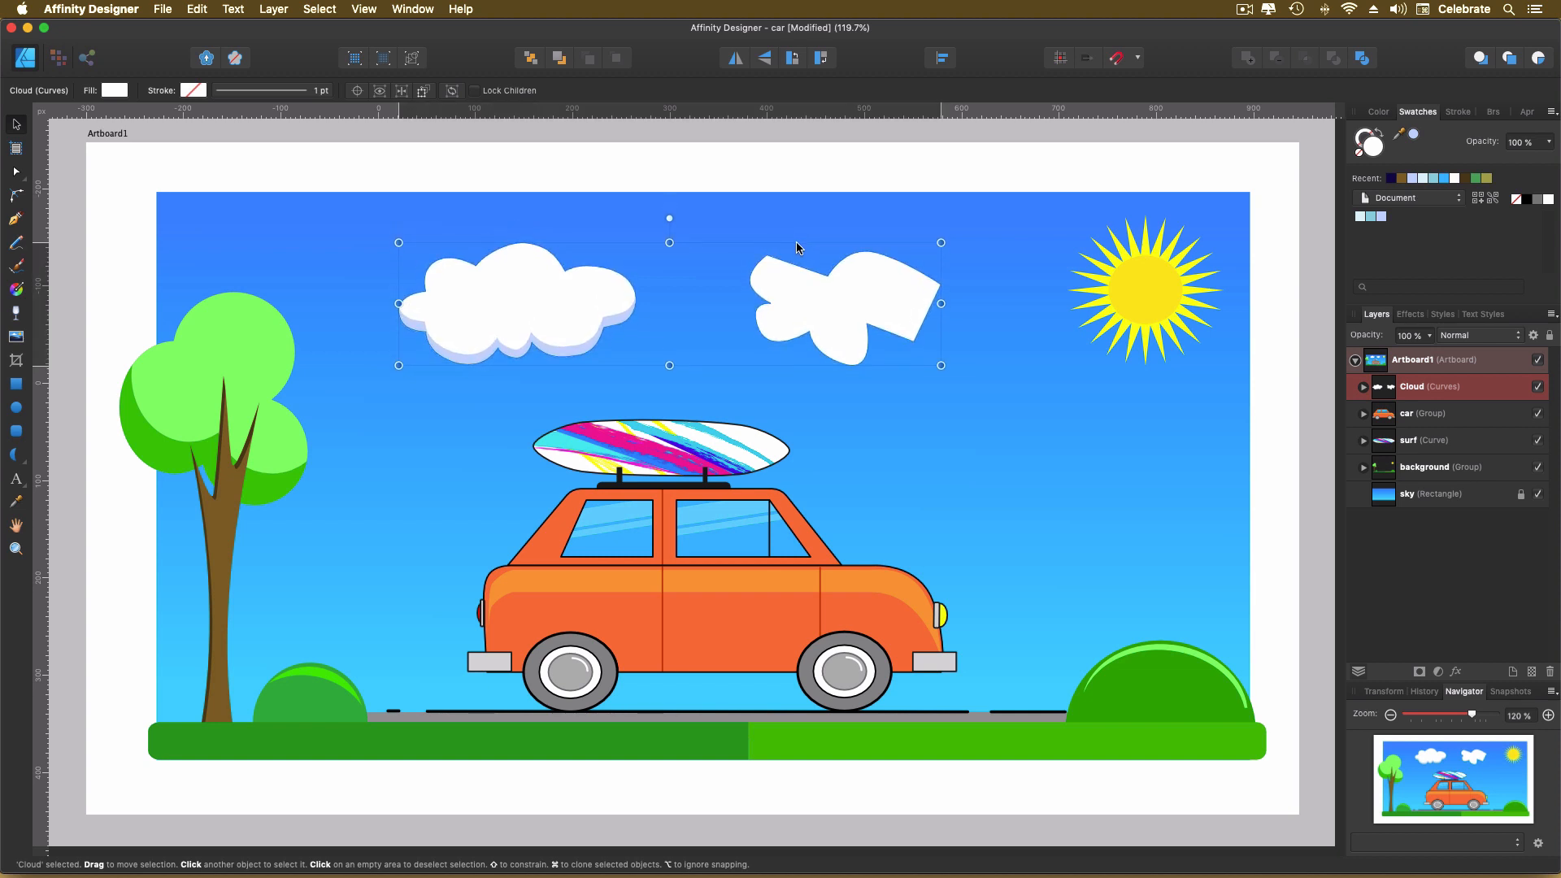
left_click(818, 403)
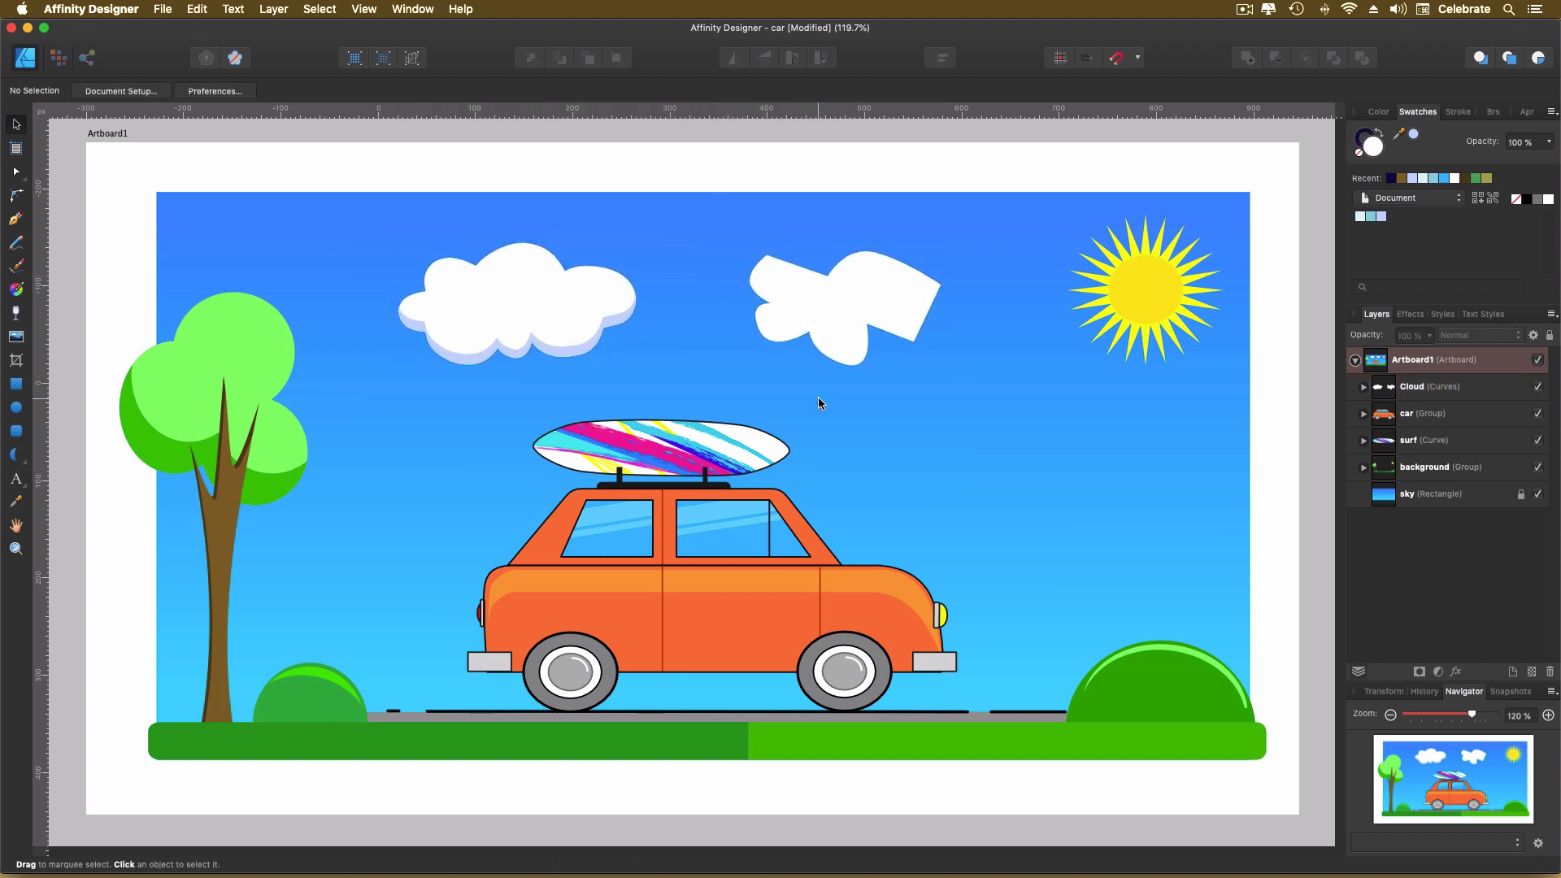
mouse_move(374, 254)
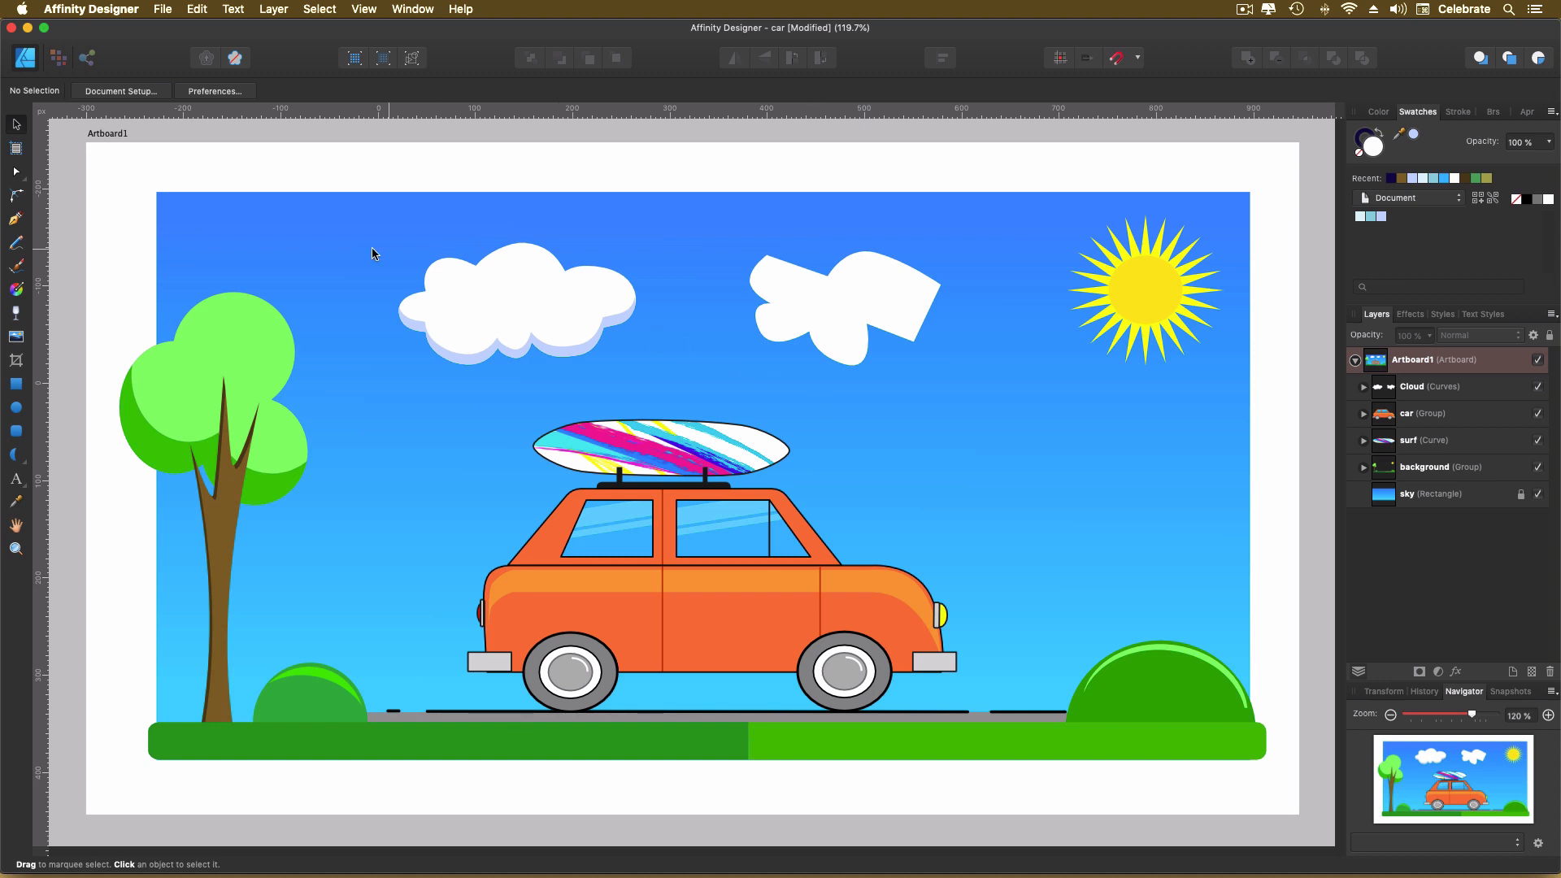
Step: Use the Pen tool to add a small inner path inside the second cloud
left_click(16, 218)
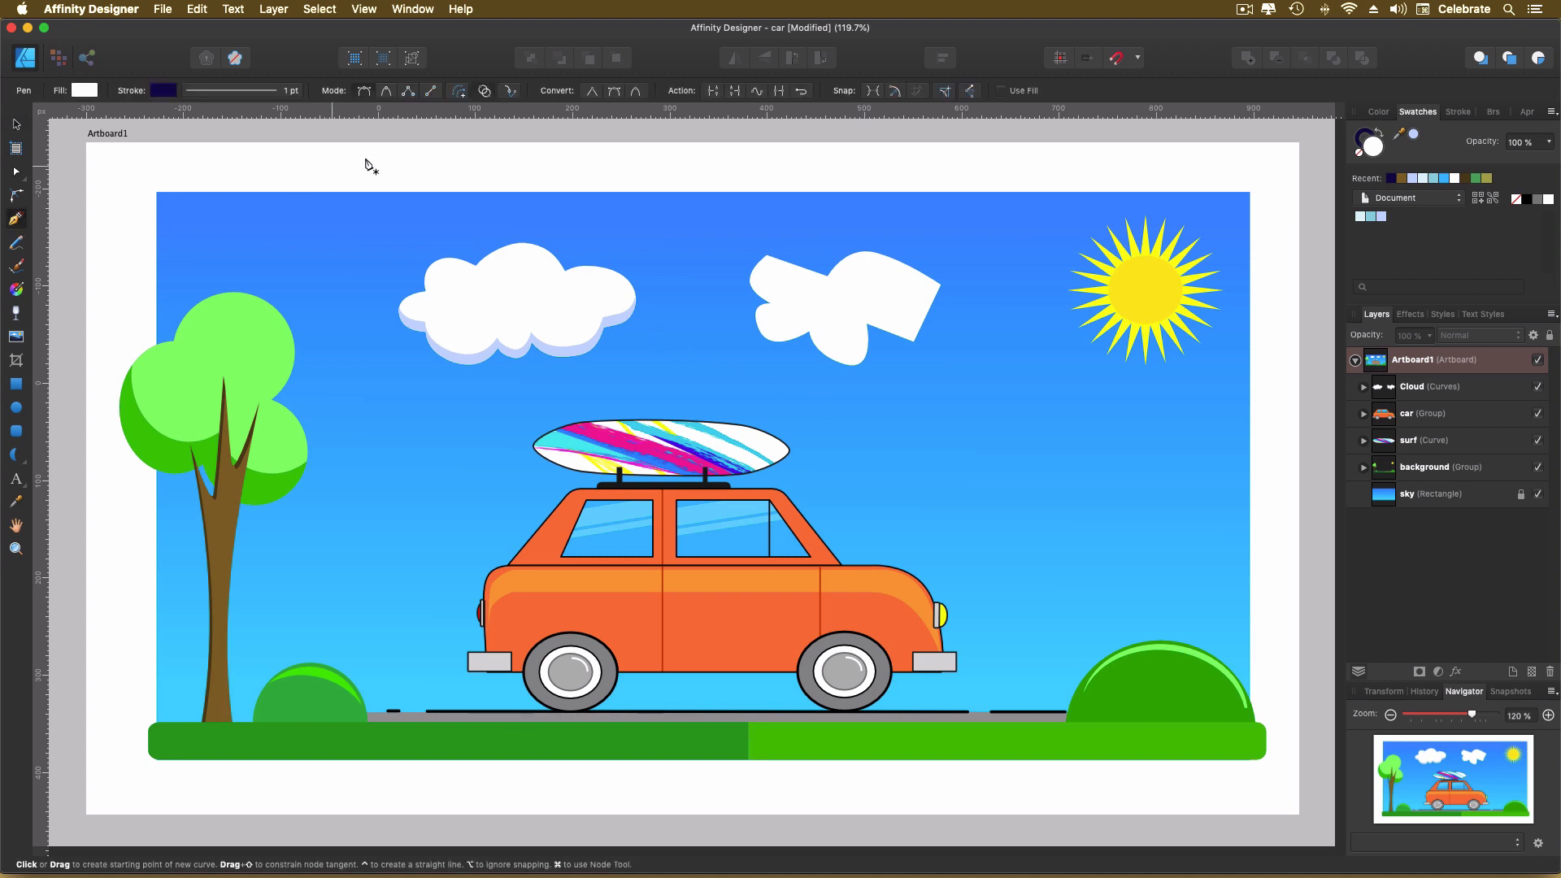
mouse_move(486, 91)
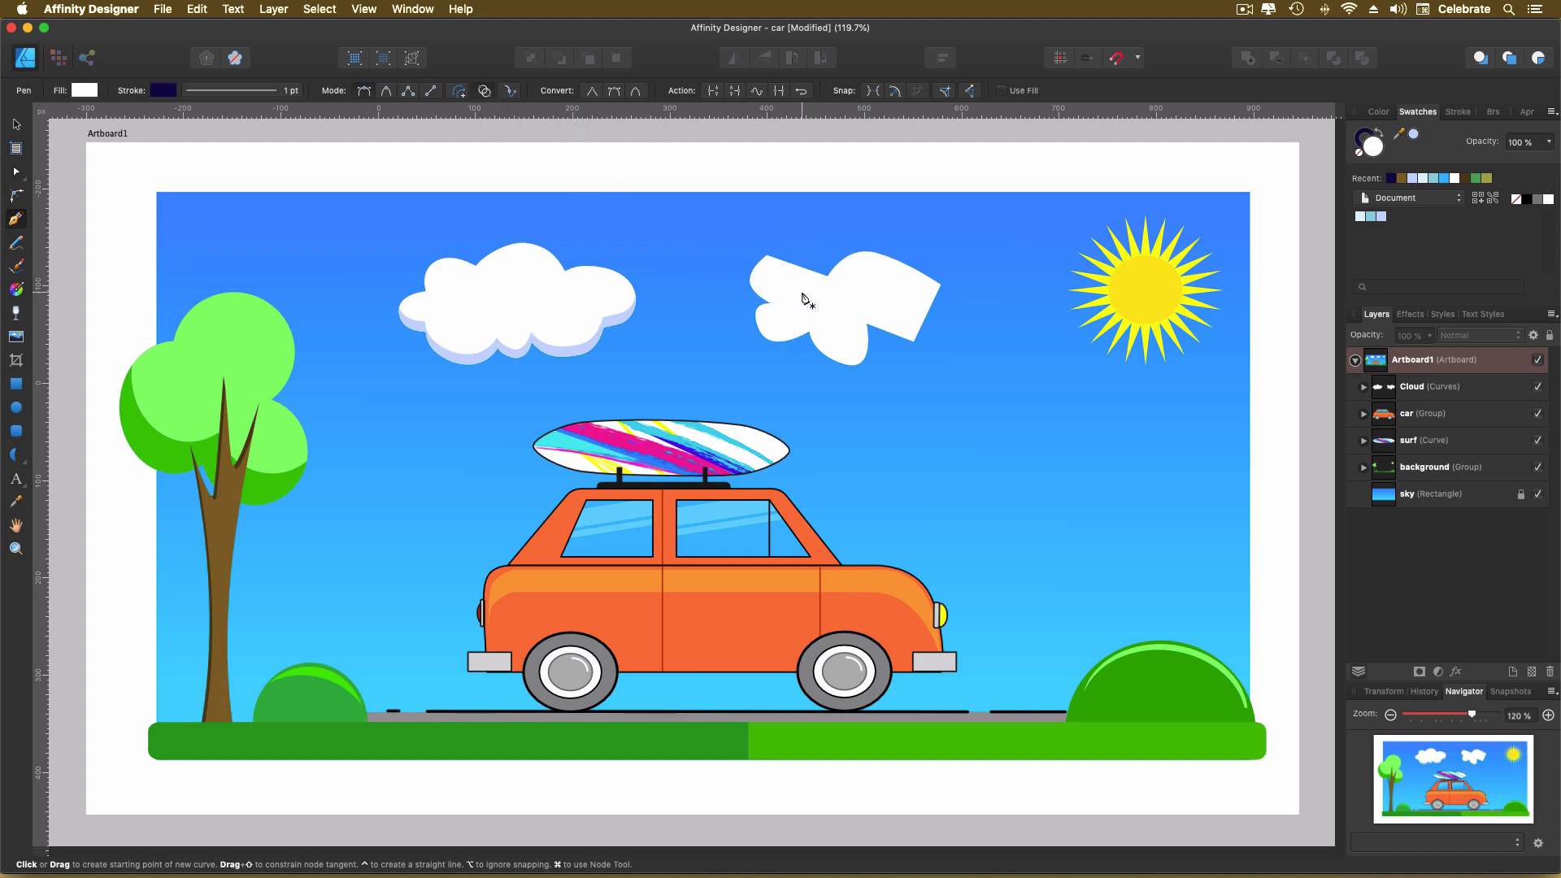
left_click(1411, 387)
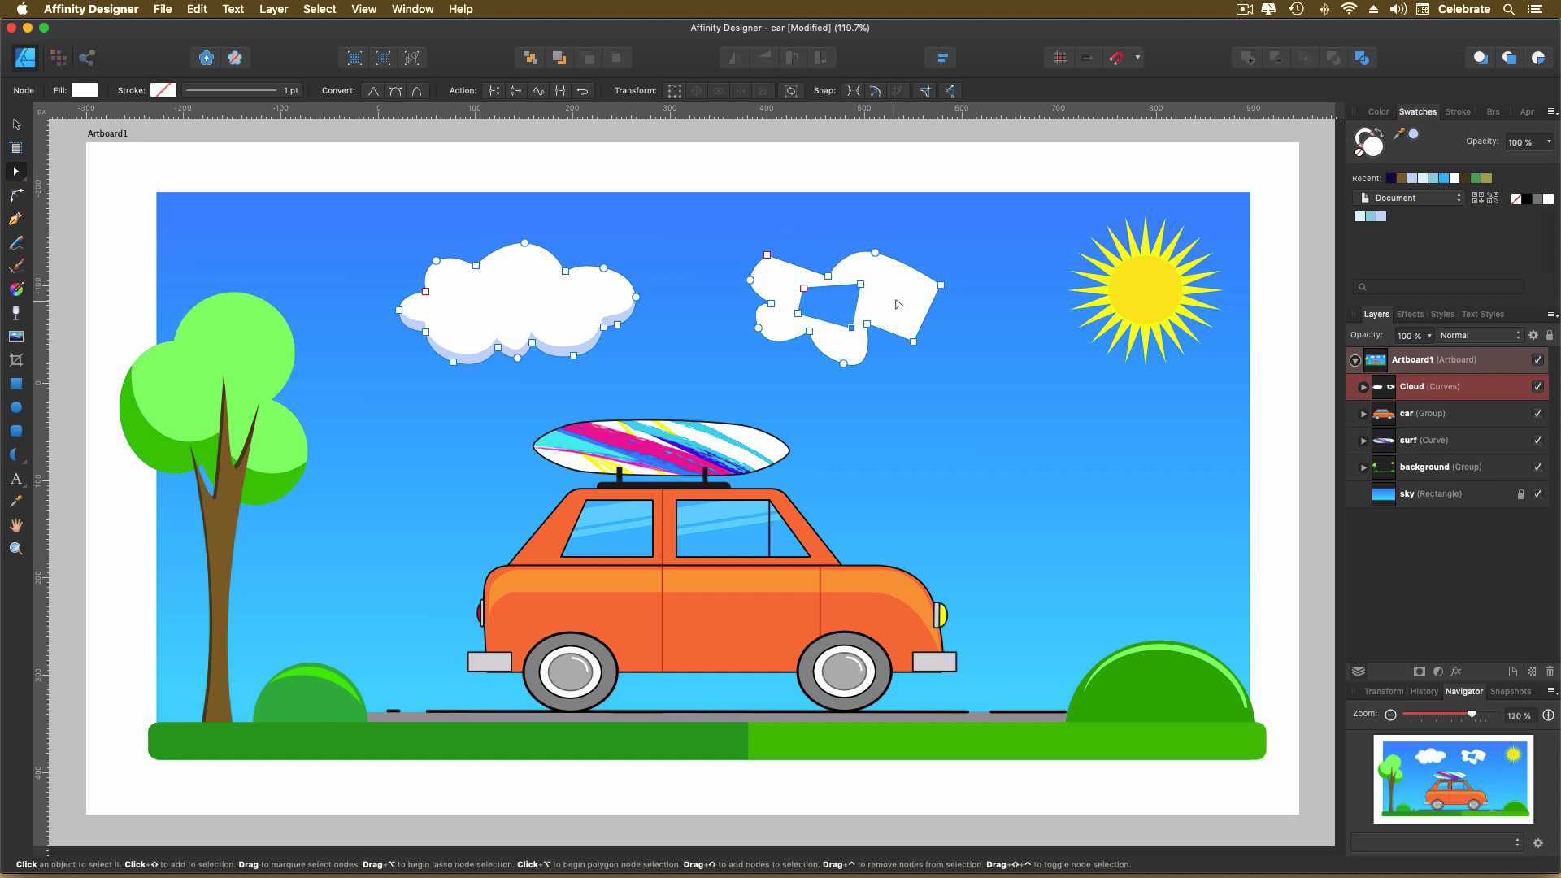
mouse_move(55, 410)
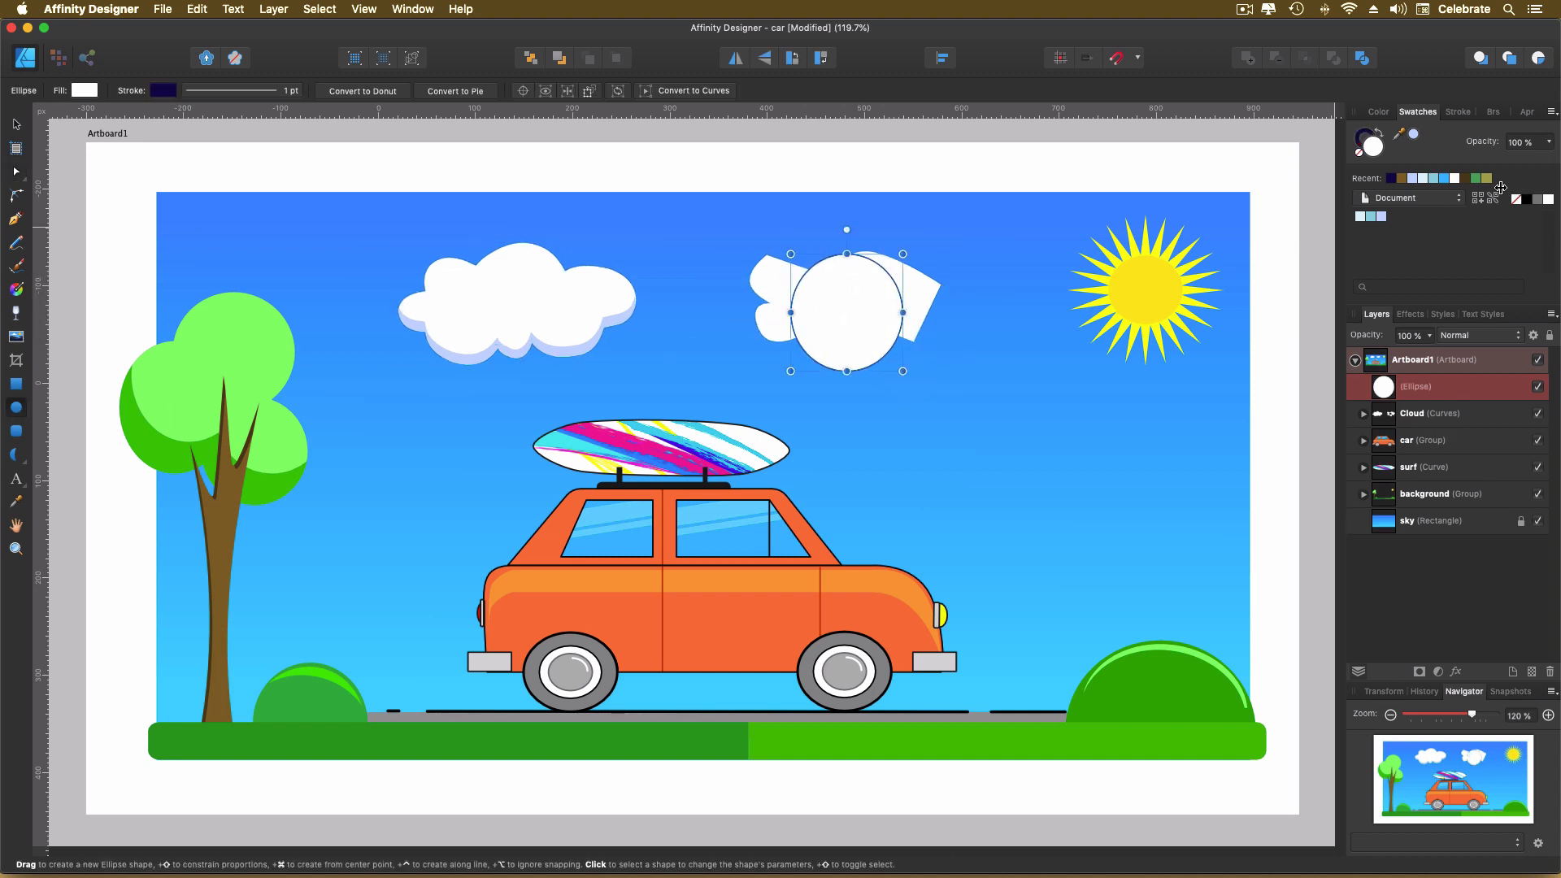
Step: Delete the added circle, leaving the second cloud's inner path as a sky-blue hole
left_click(1480, 179)
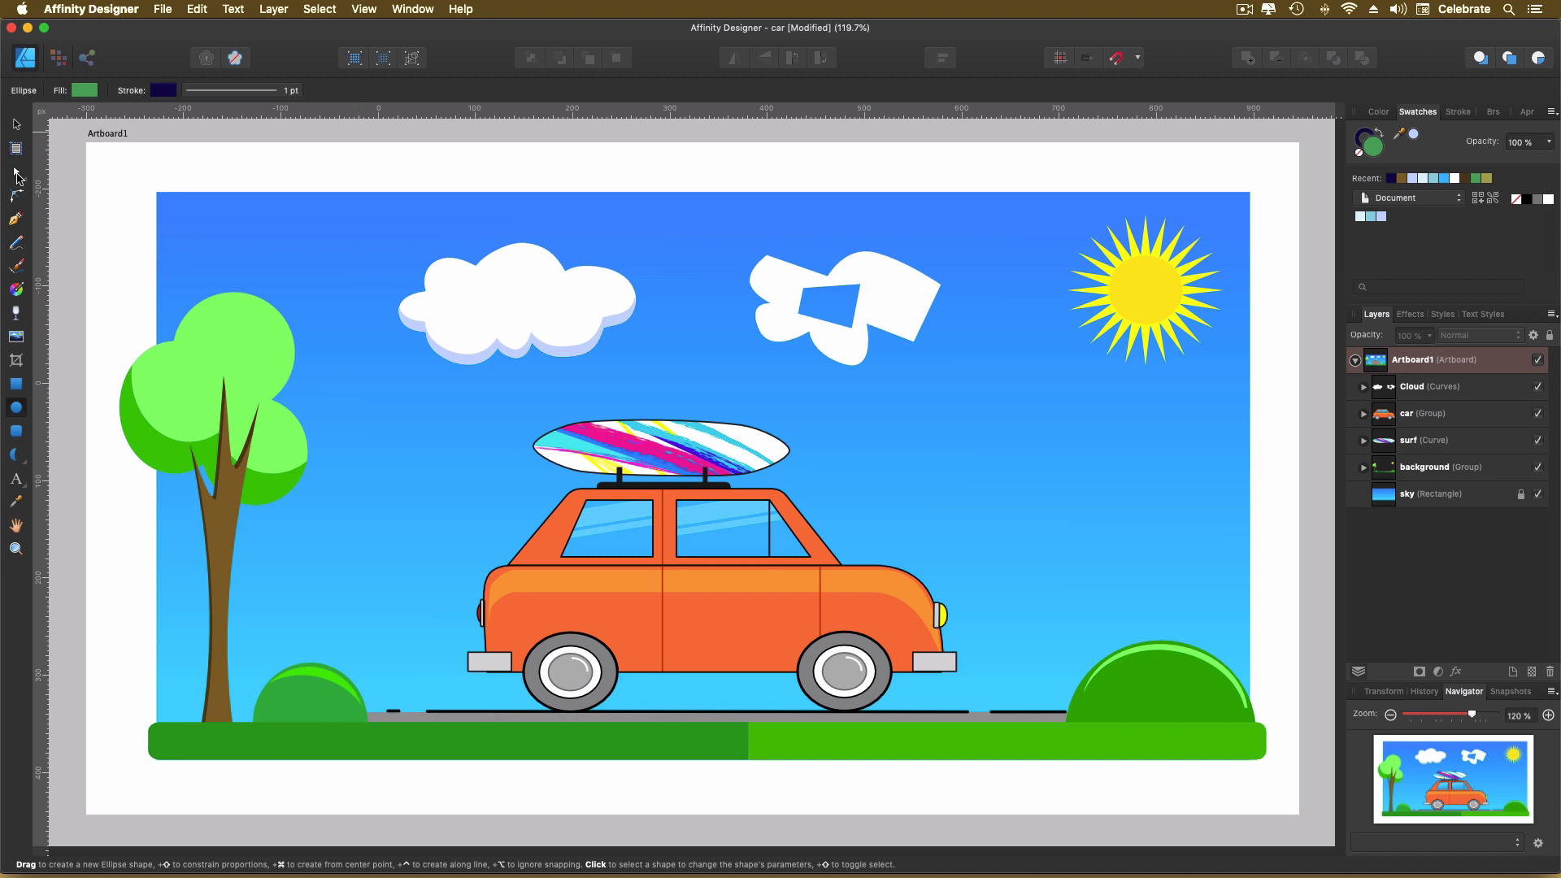
Step: Reselect the Cloud curves with the Node Tool so all their points show
left_click(16, 170)
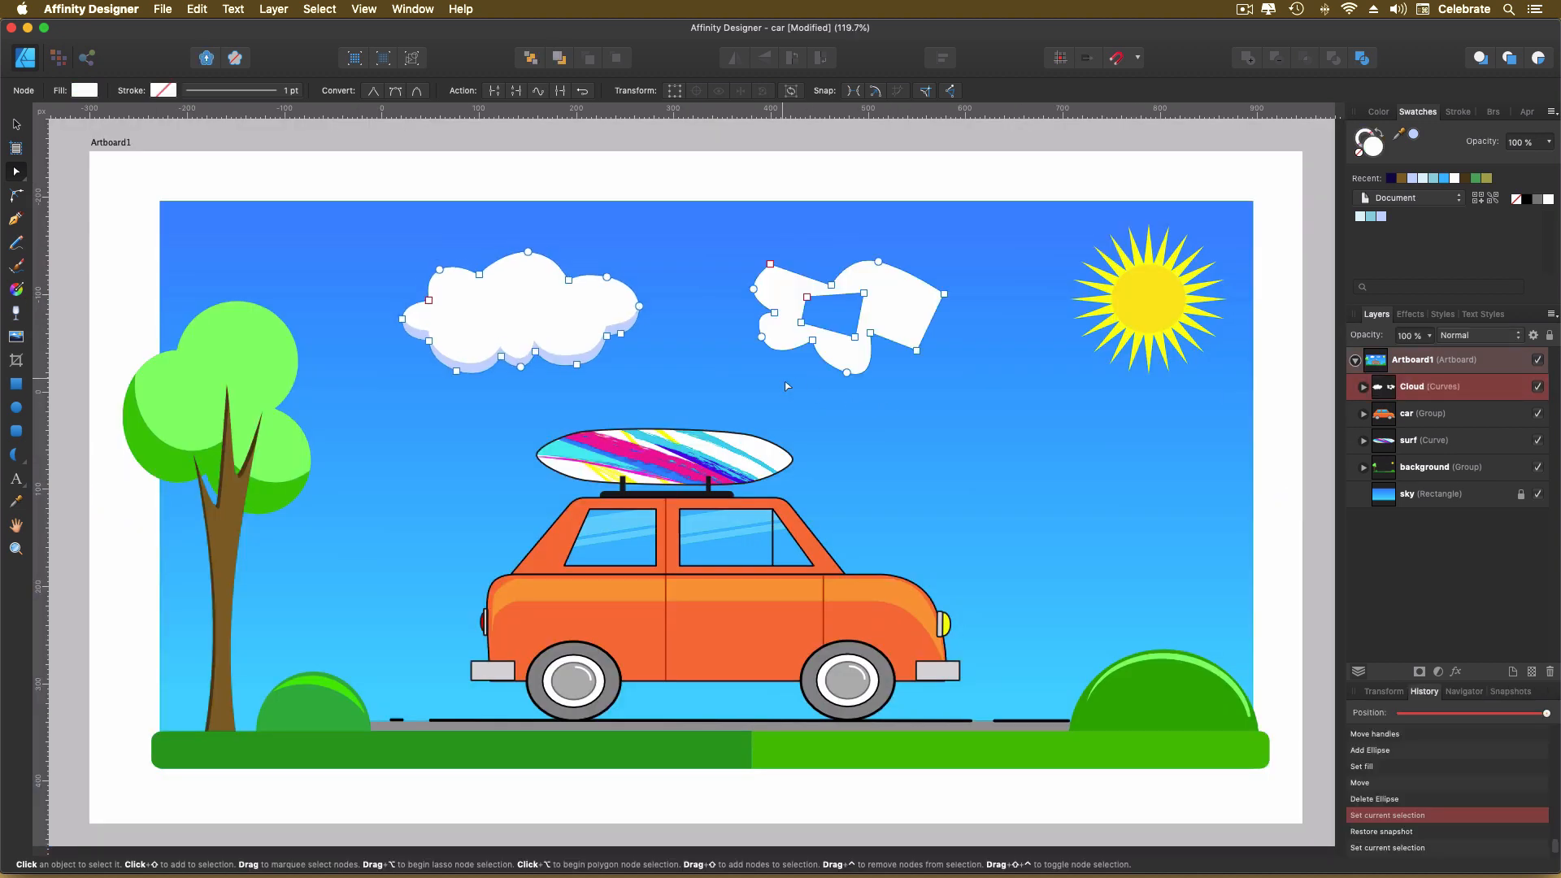
mouse_move(717, 311)
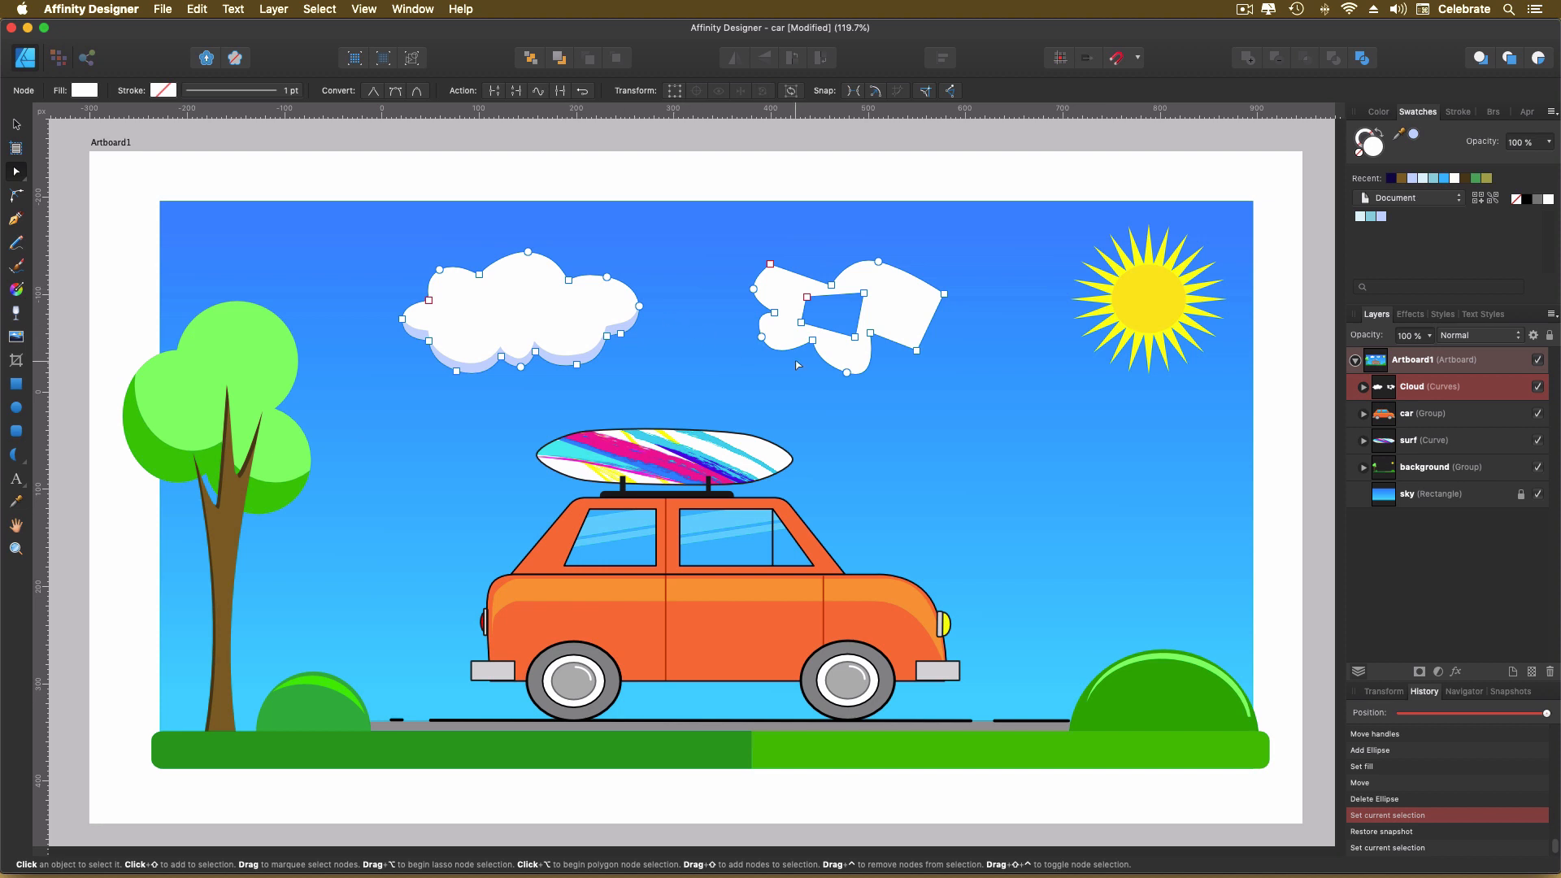
mouse_move(839, 407)
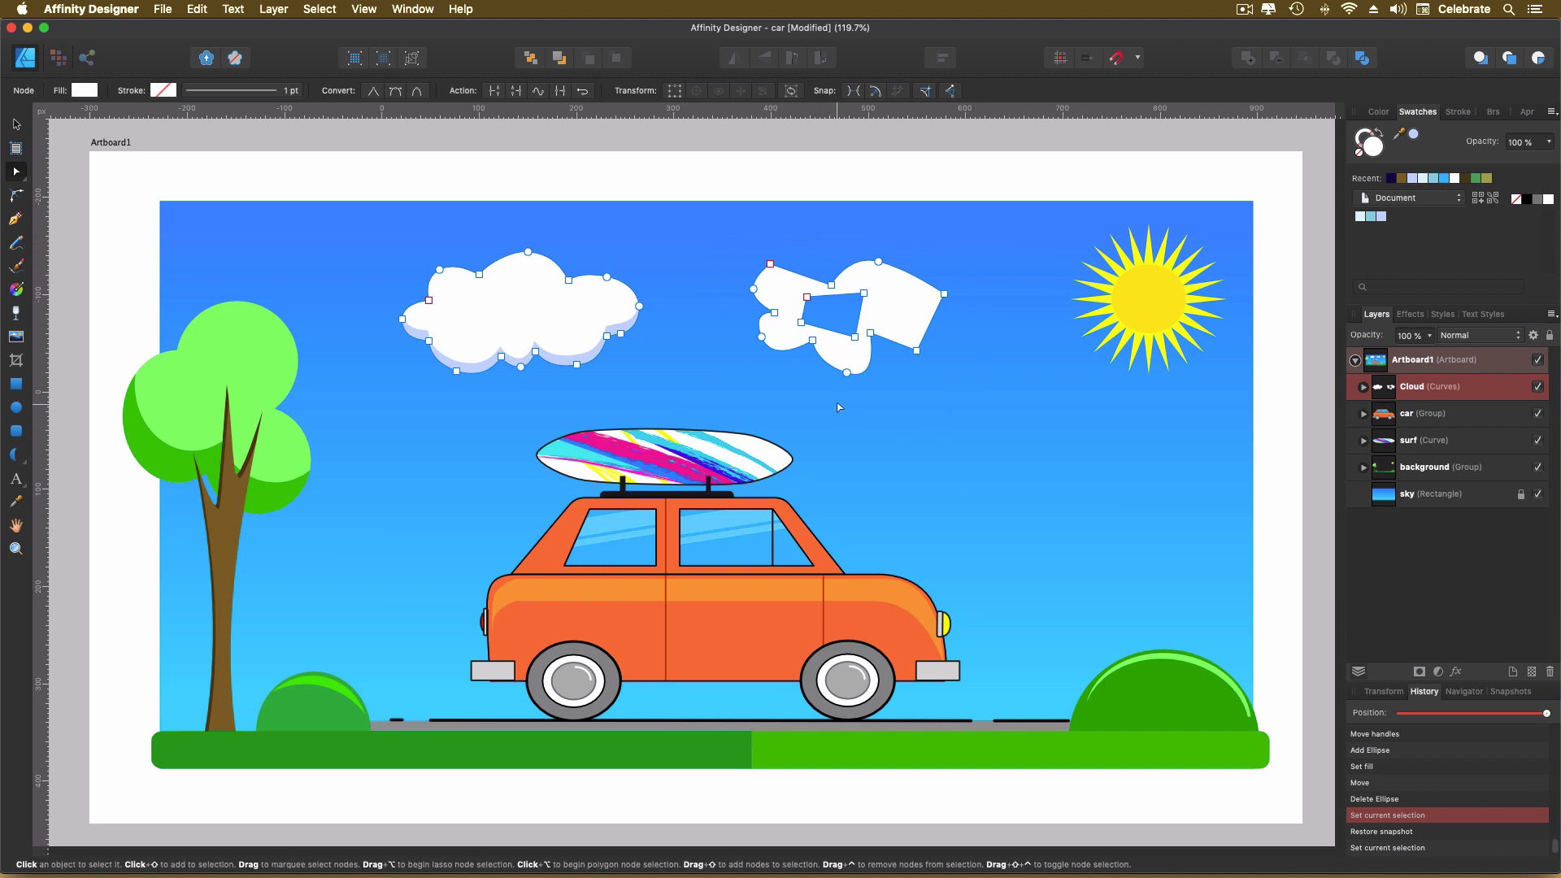
mouse_move(797, 289)
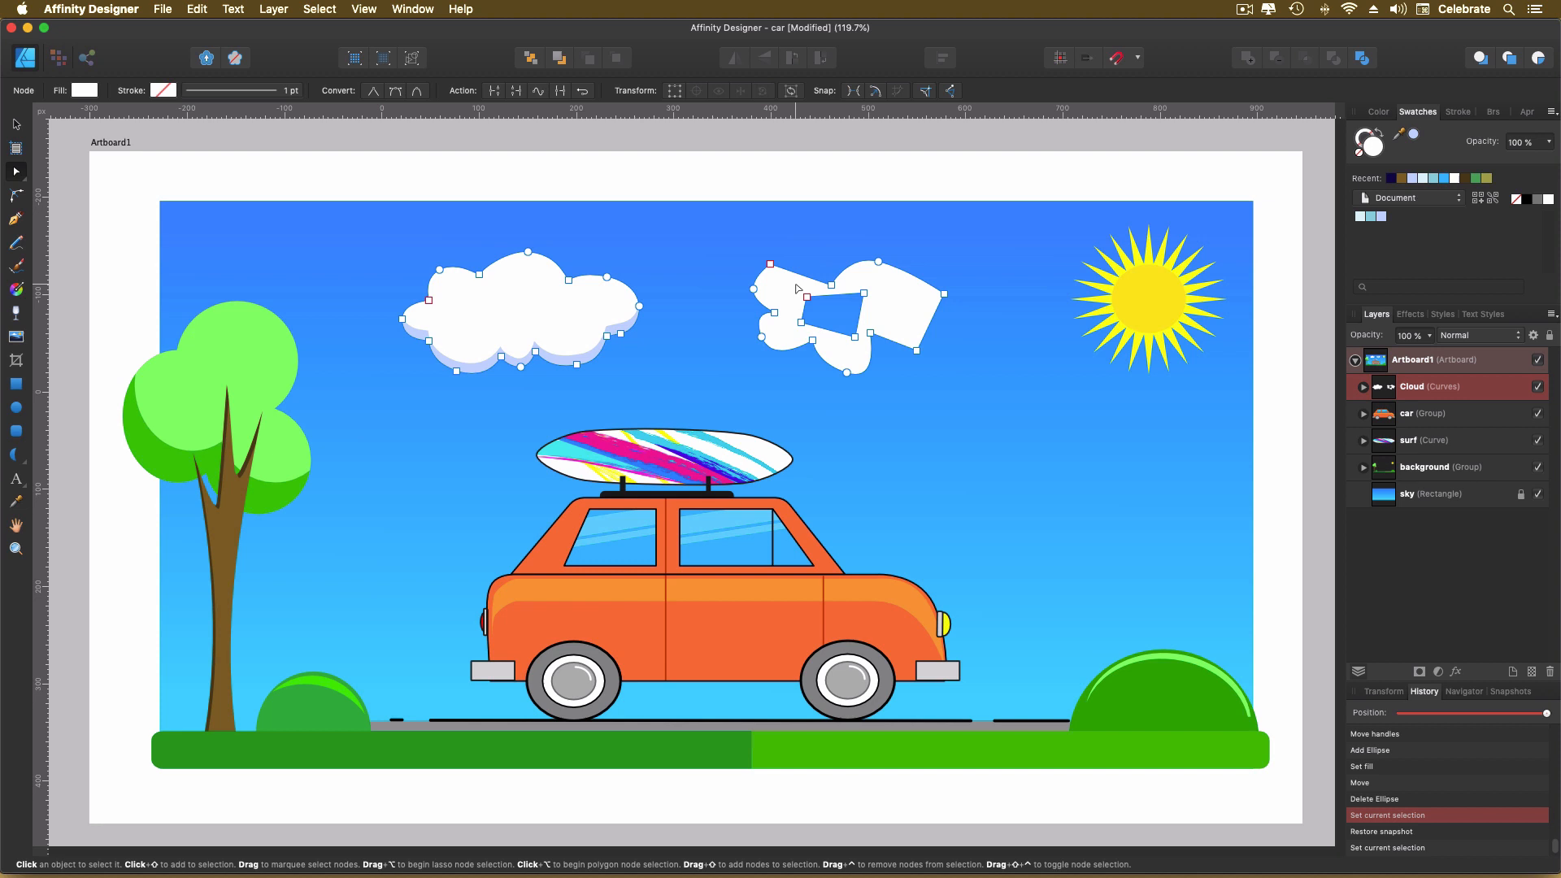
mouse_move(733, 241)
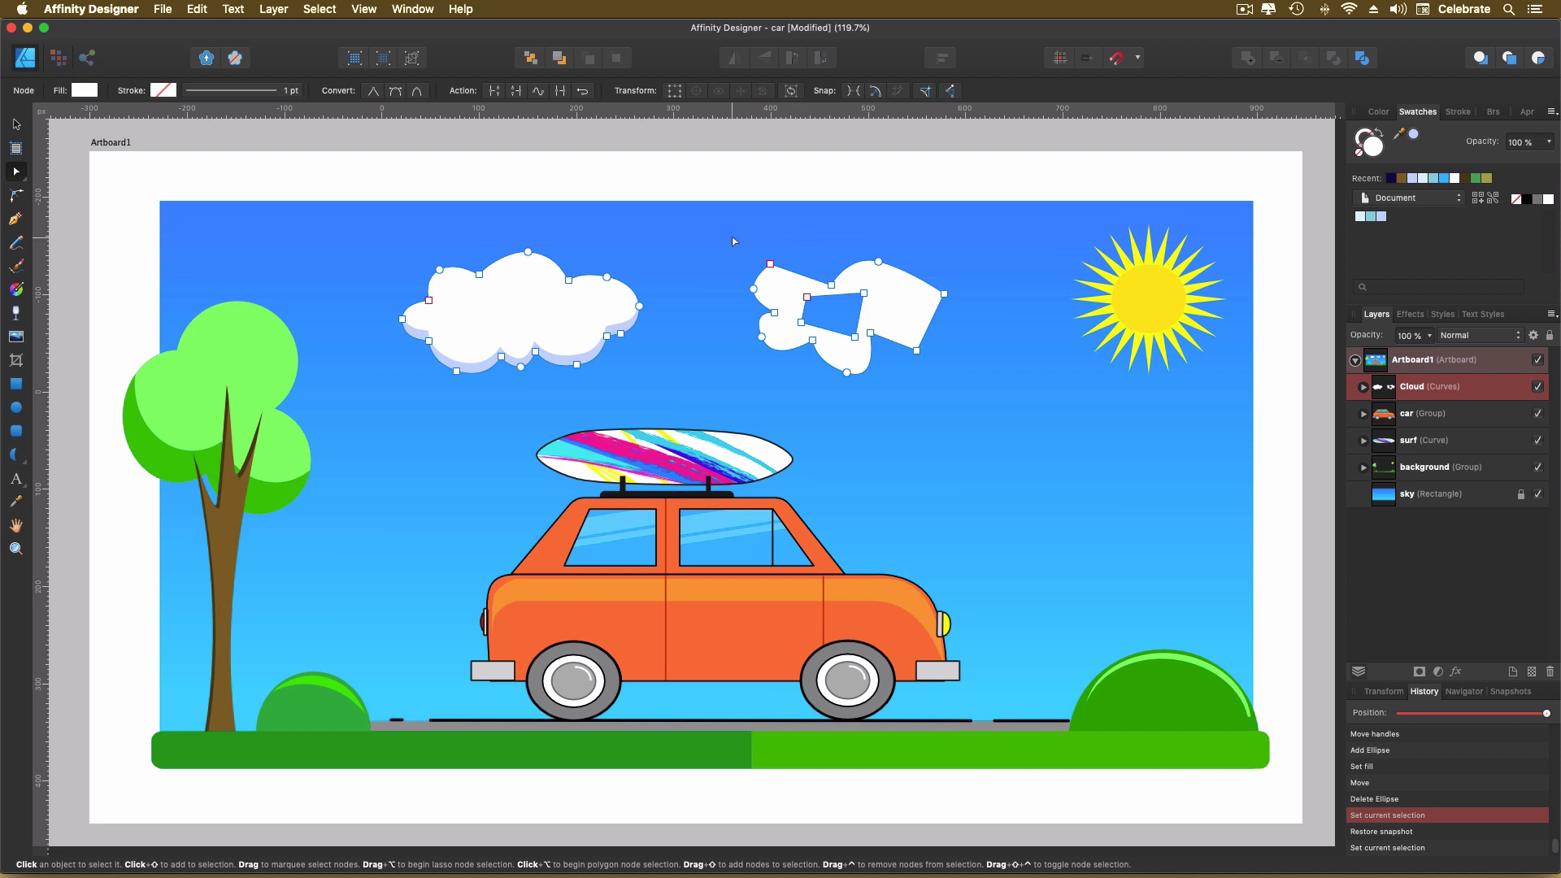
Step: Lasso-select the practice shape's nodes and delete the whole second cloud with its hole
left_click_drag(769, 263, 835, 294)
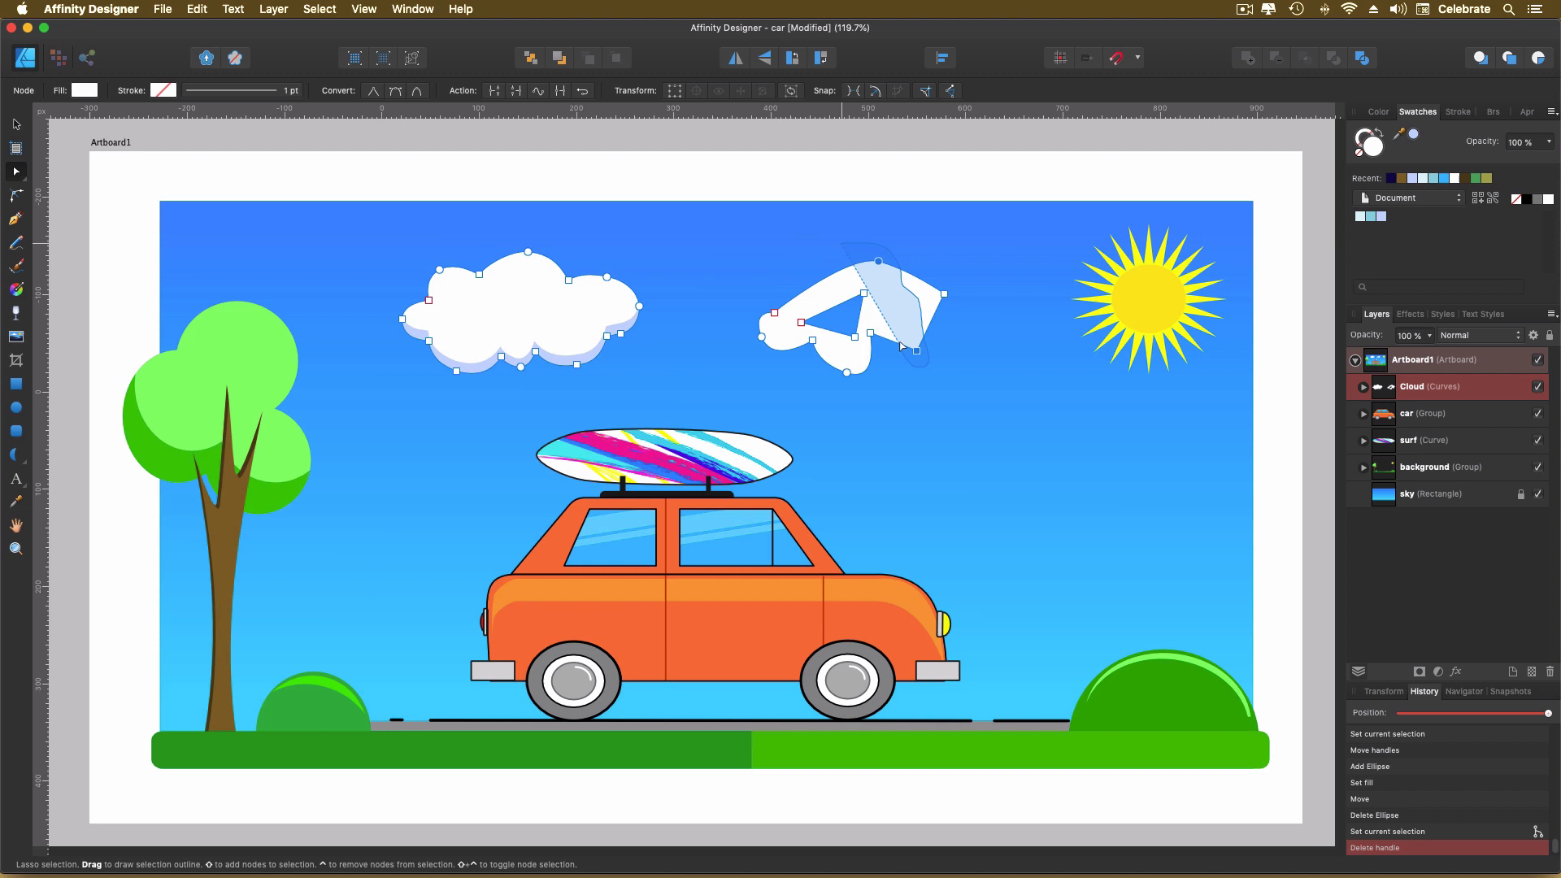
left_click_drag(901, 347, 862, 380)
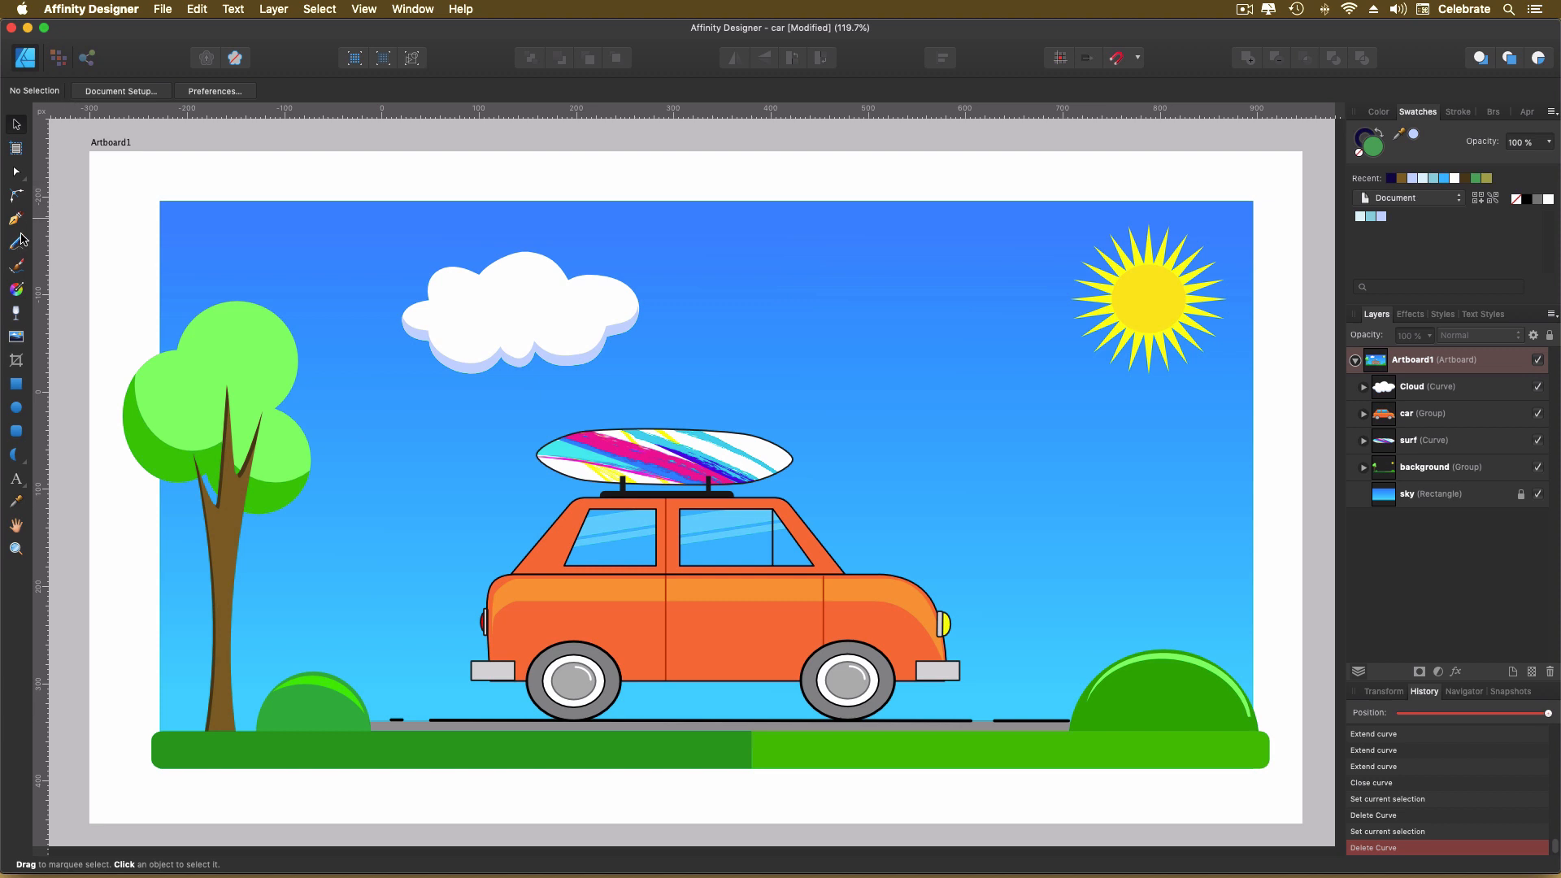
Step: With the Pen tool, trace a closed outline along the original cloud's edge as a new Curve
left_click(16, 220)
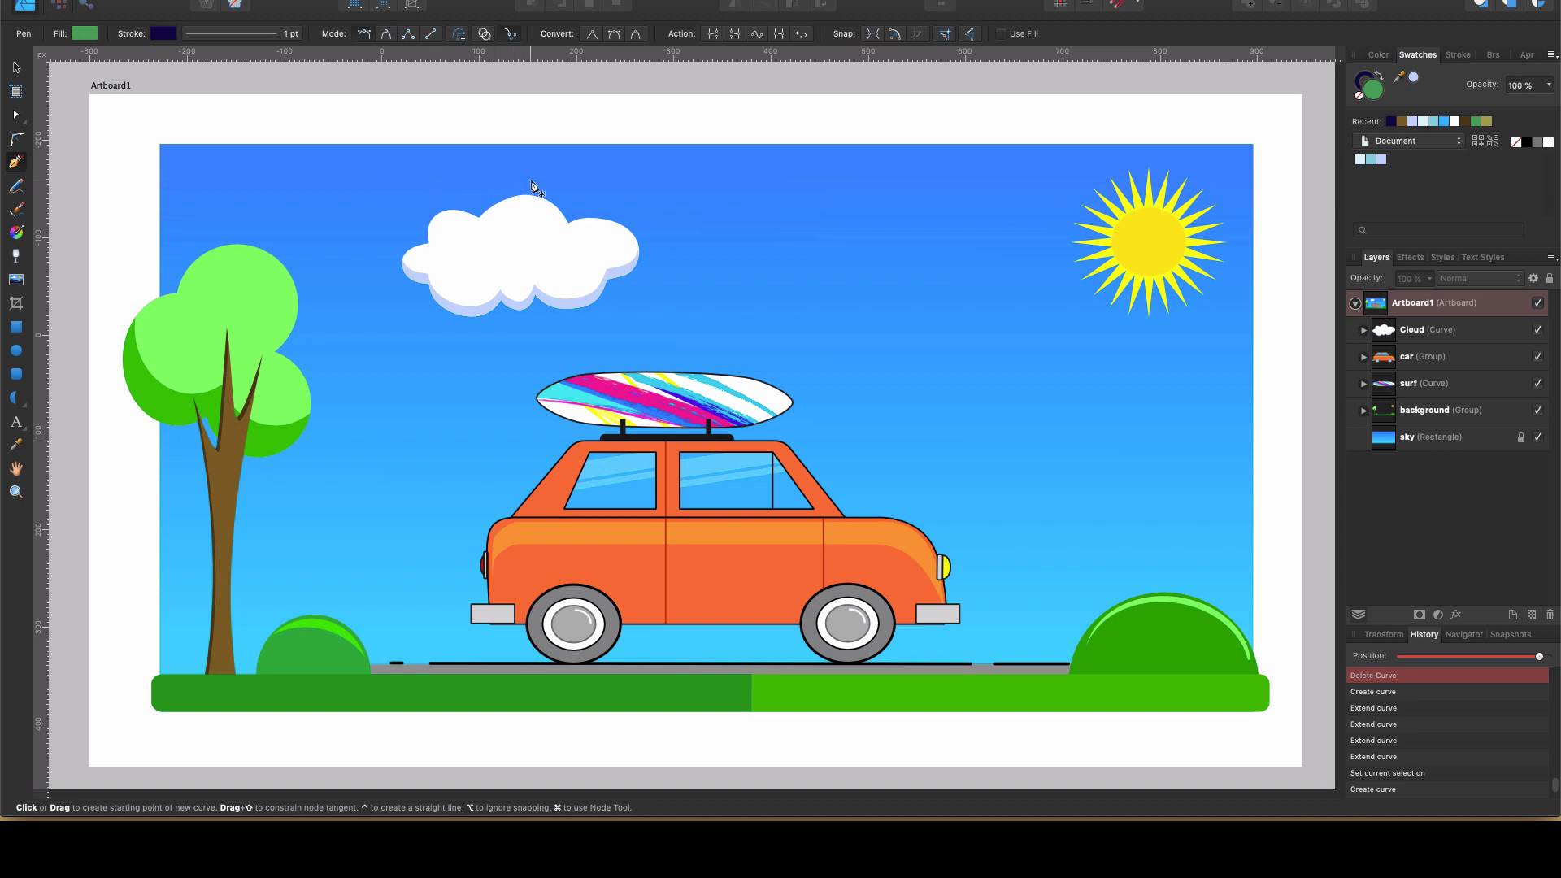
mouse_move(494, 194)
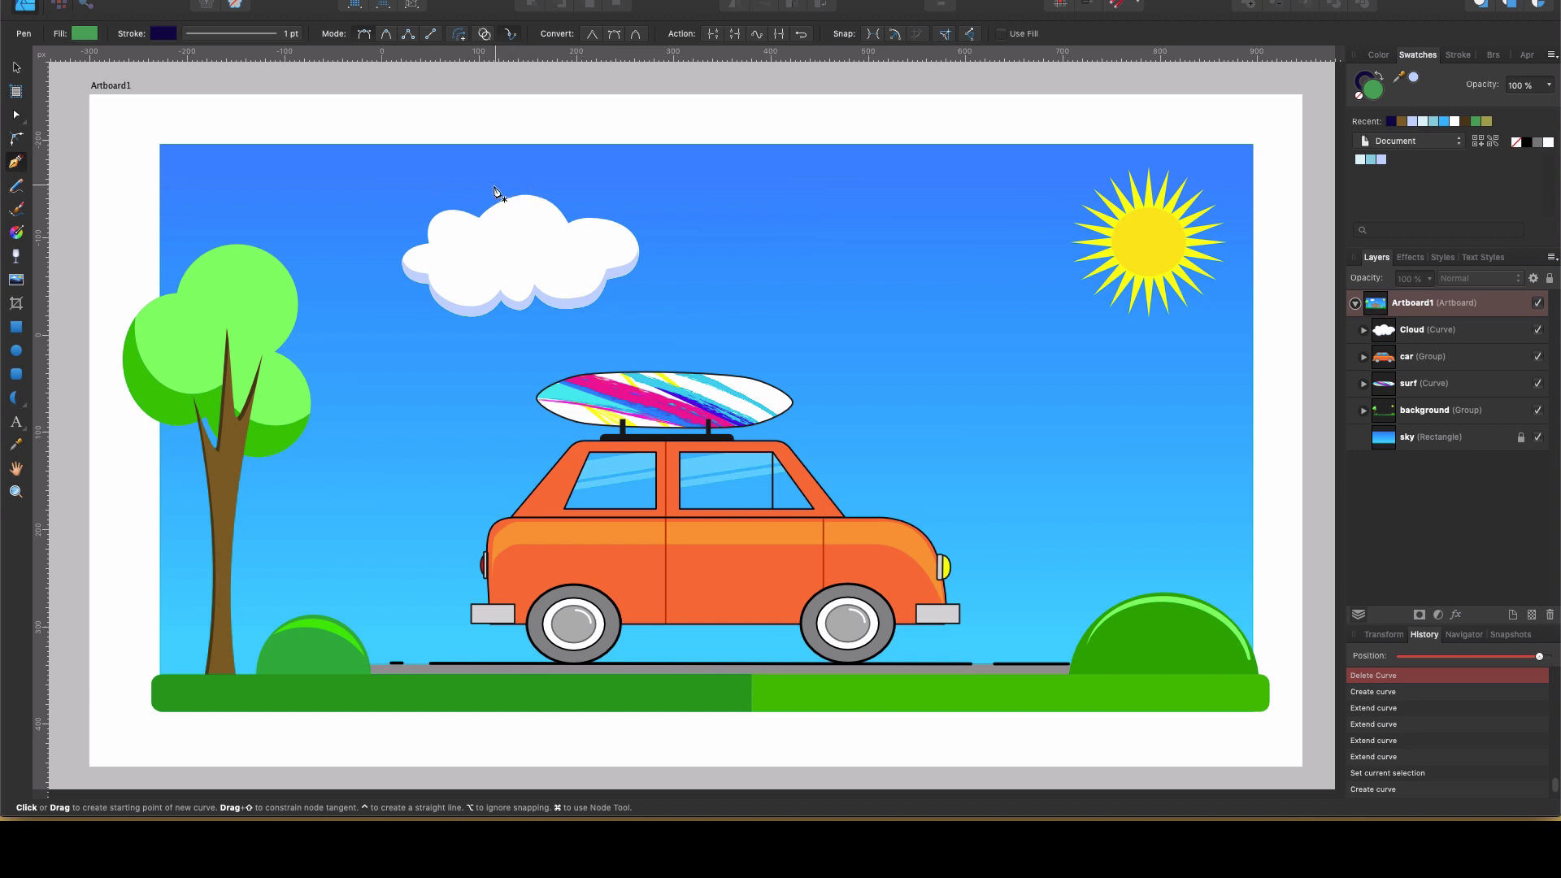
mouse_move(481, 216)
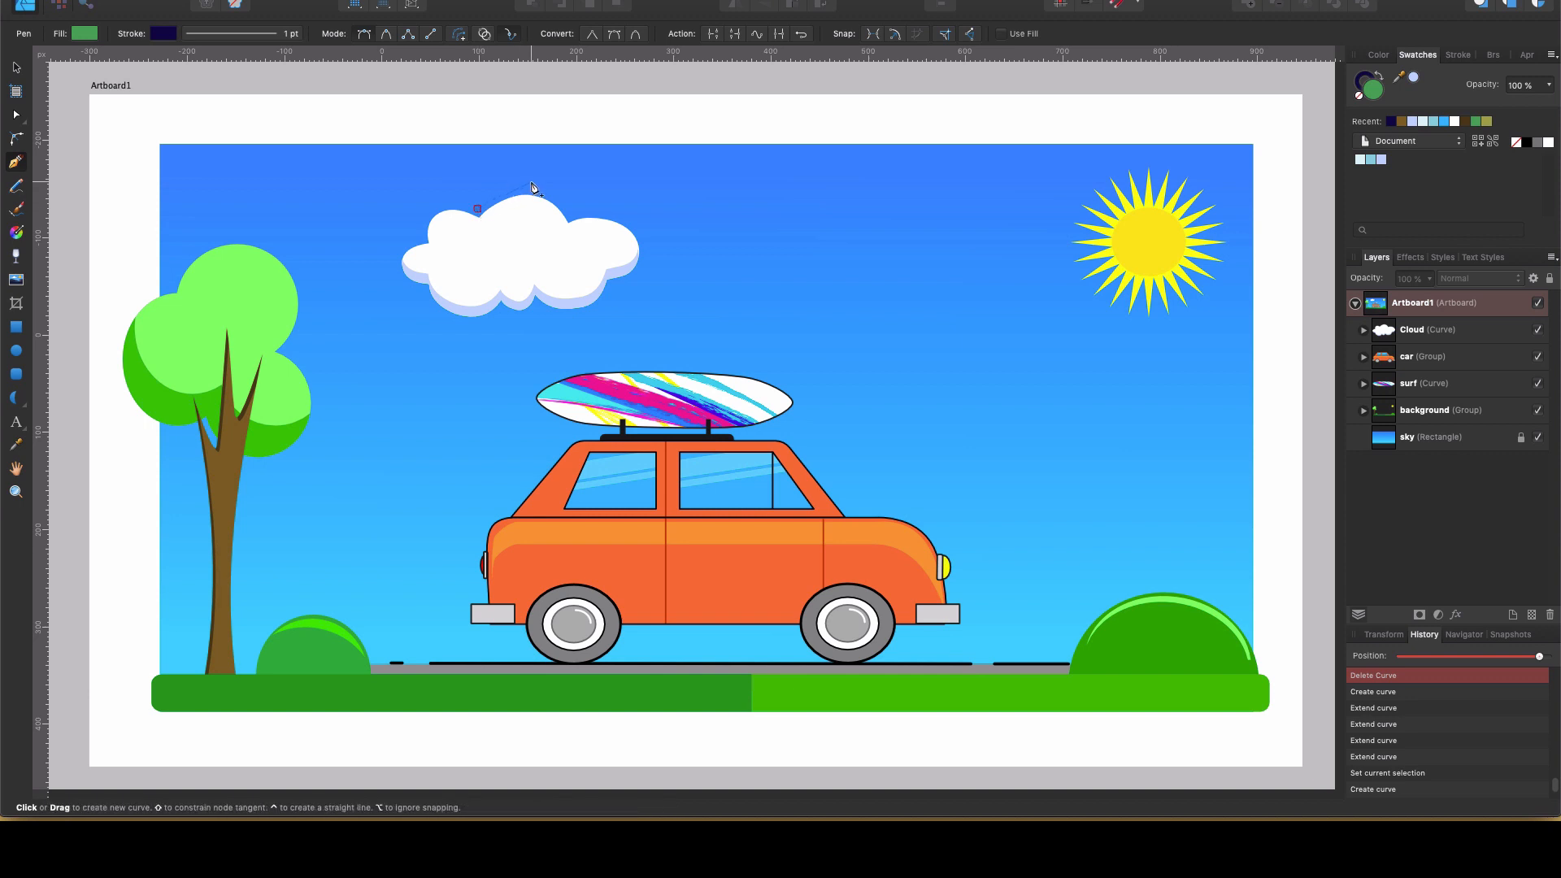
left_click_drag(477, 208, 521, 183)
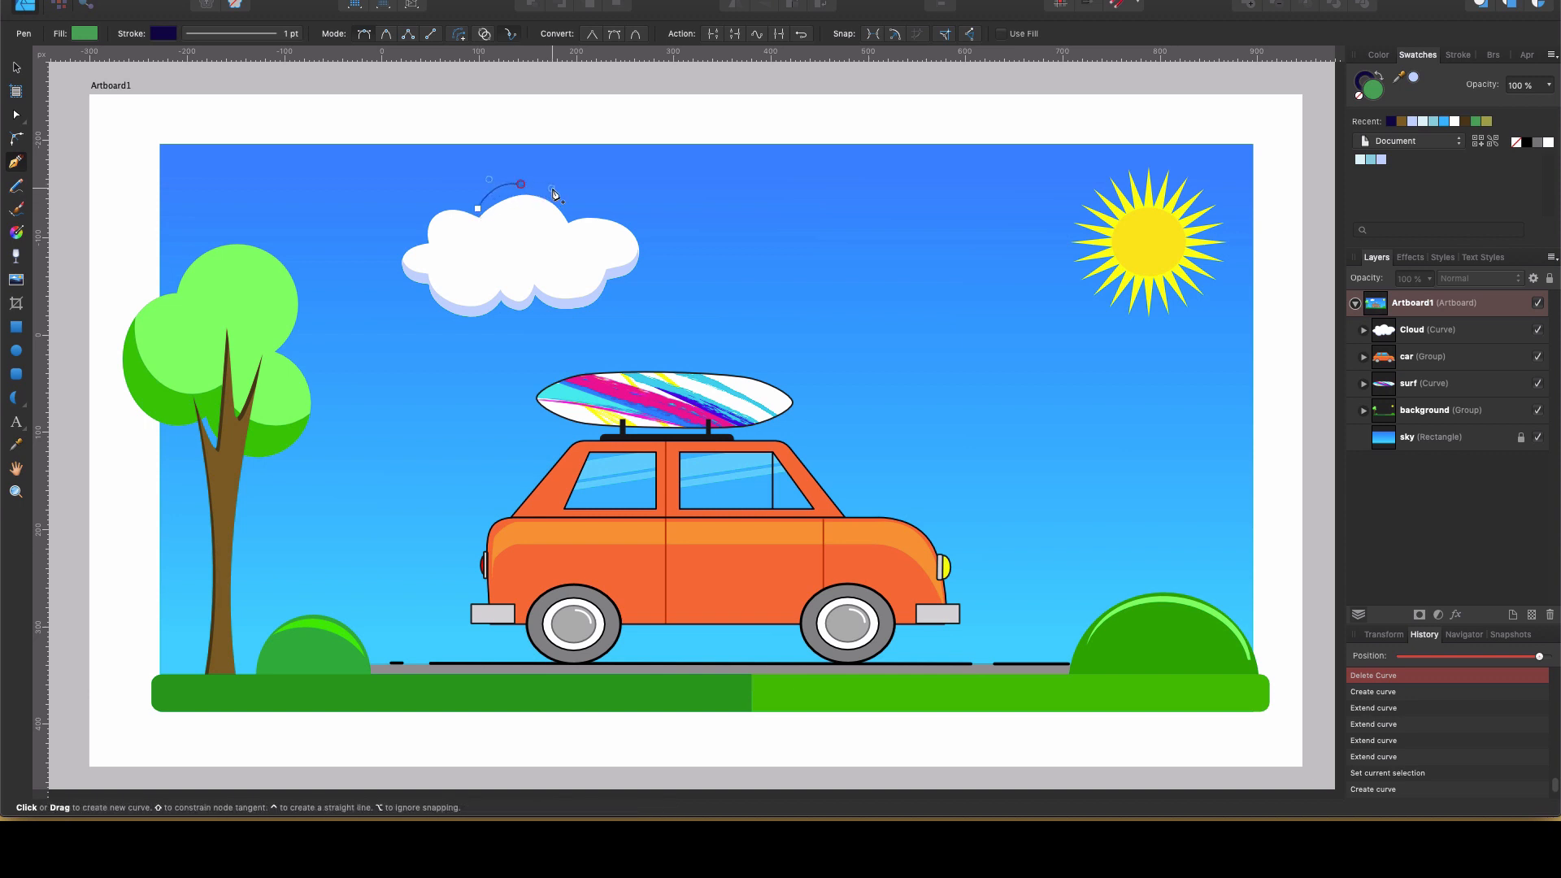
left_click(572, 216)
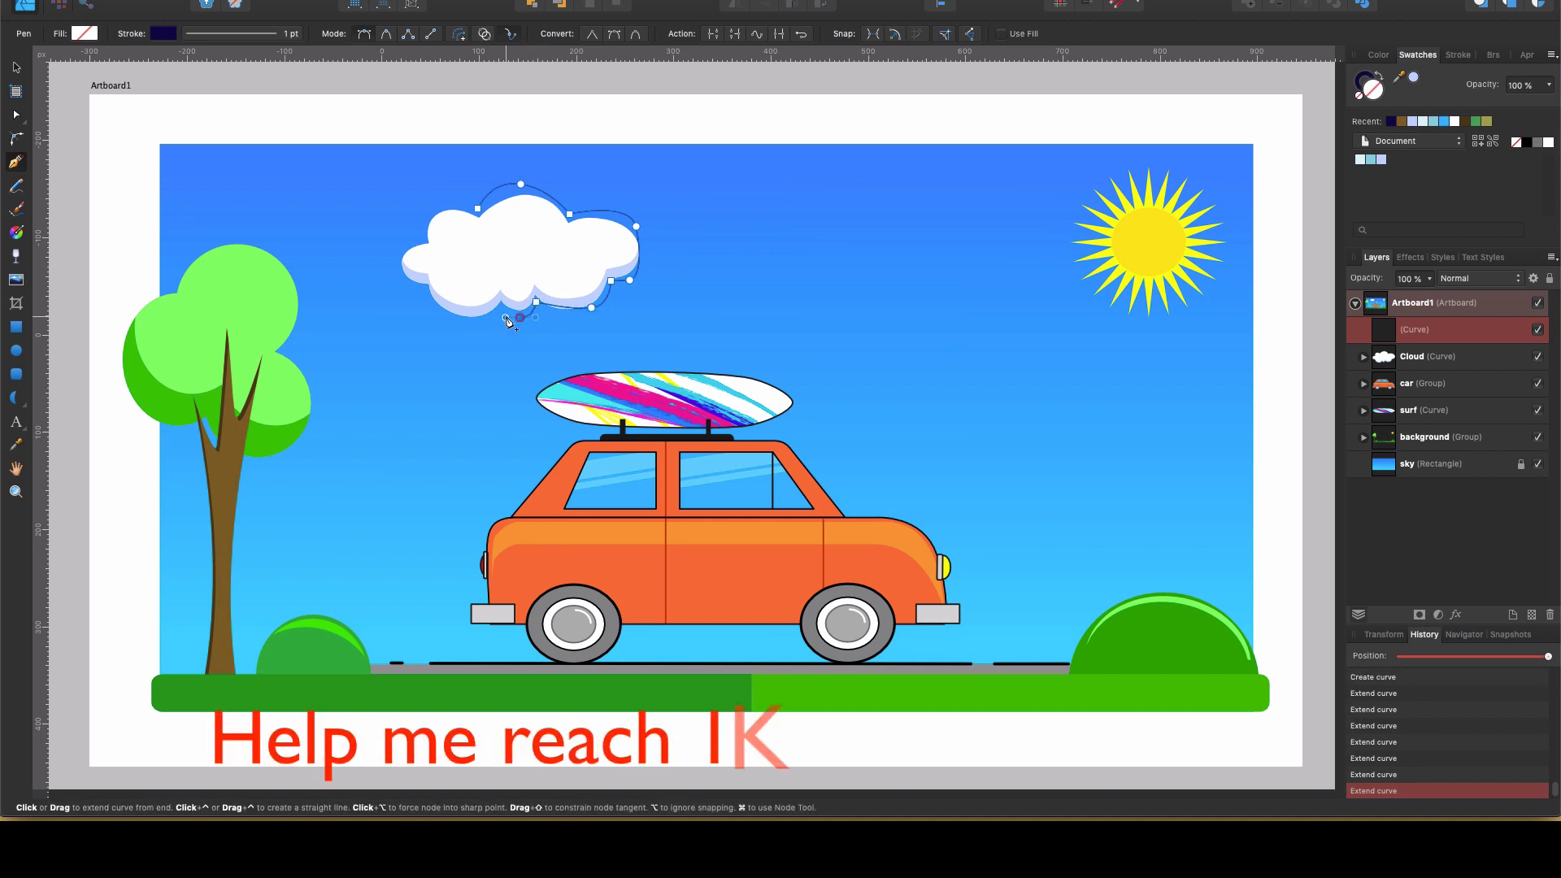
type("Subscribers!")
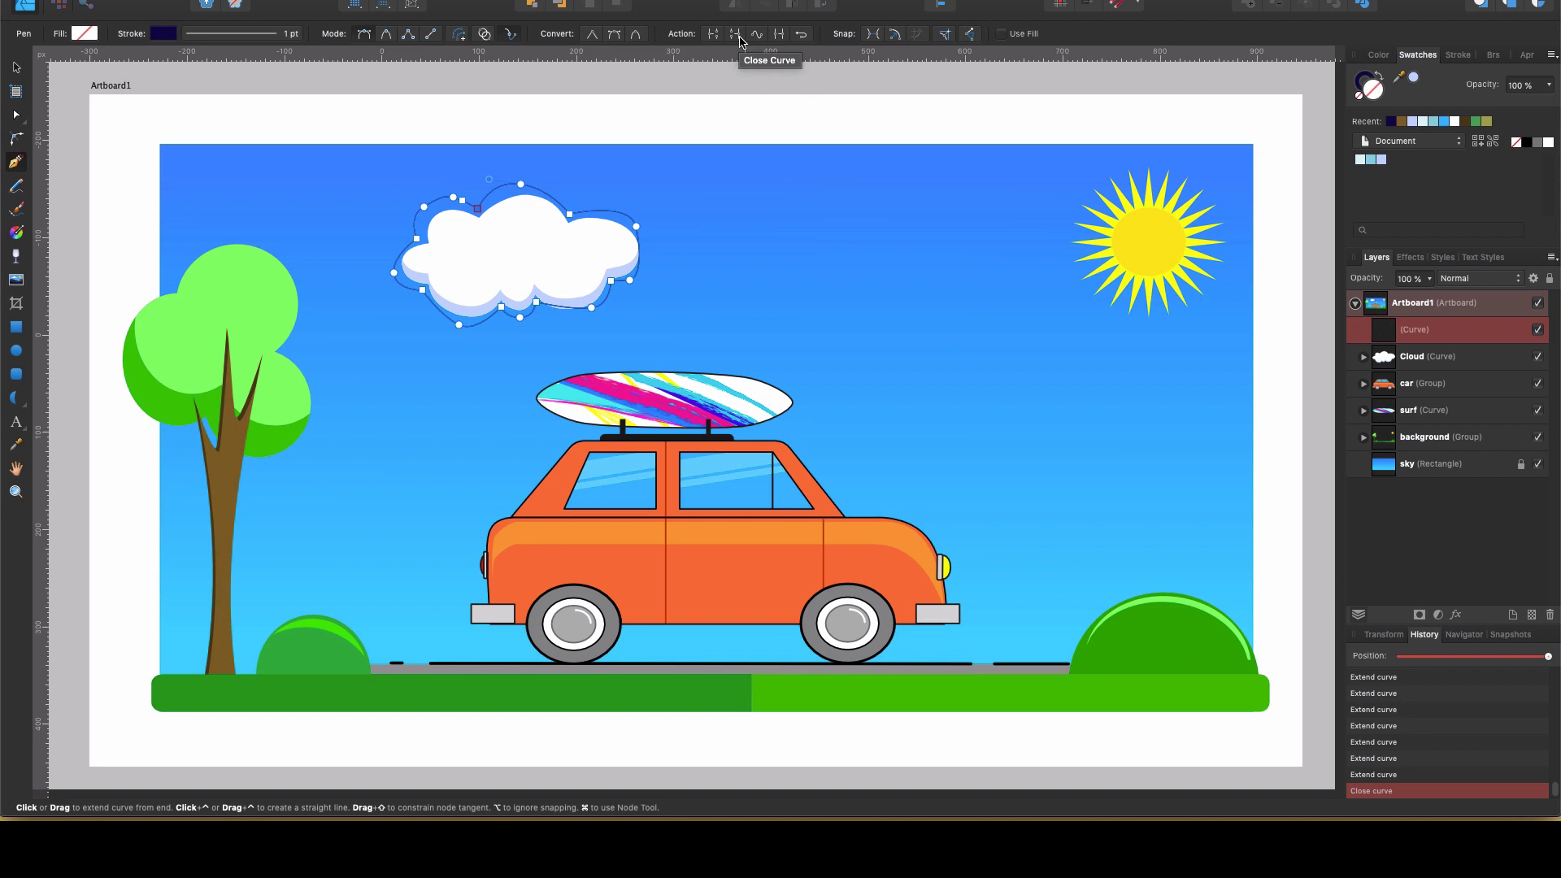
mouse_move(46, 67)
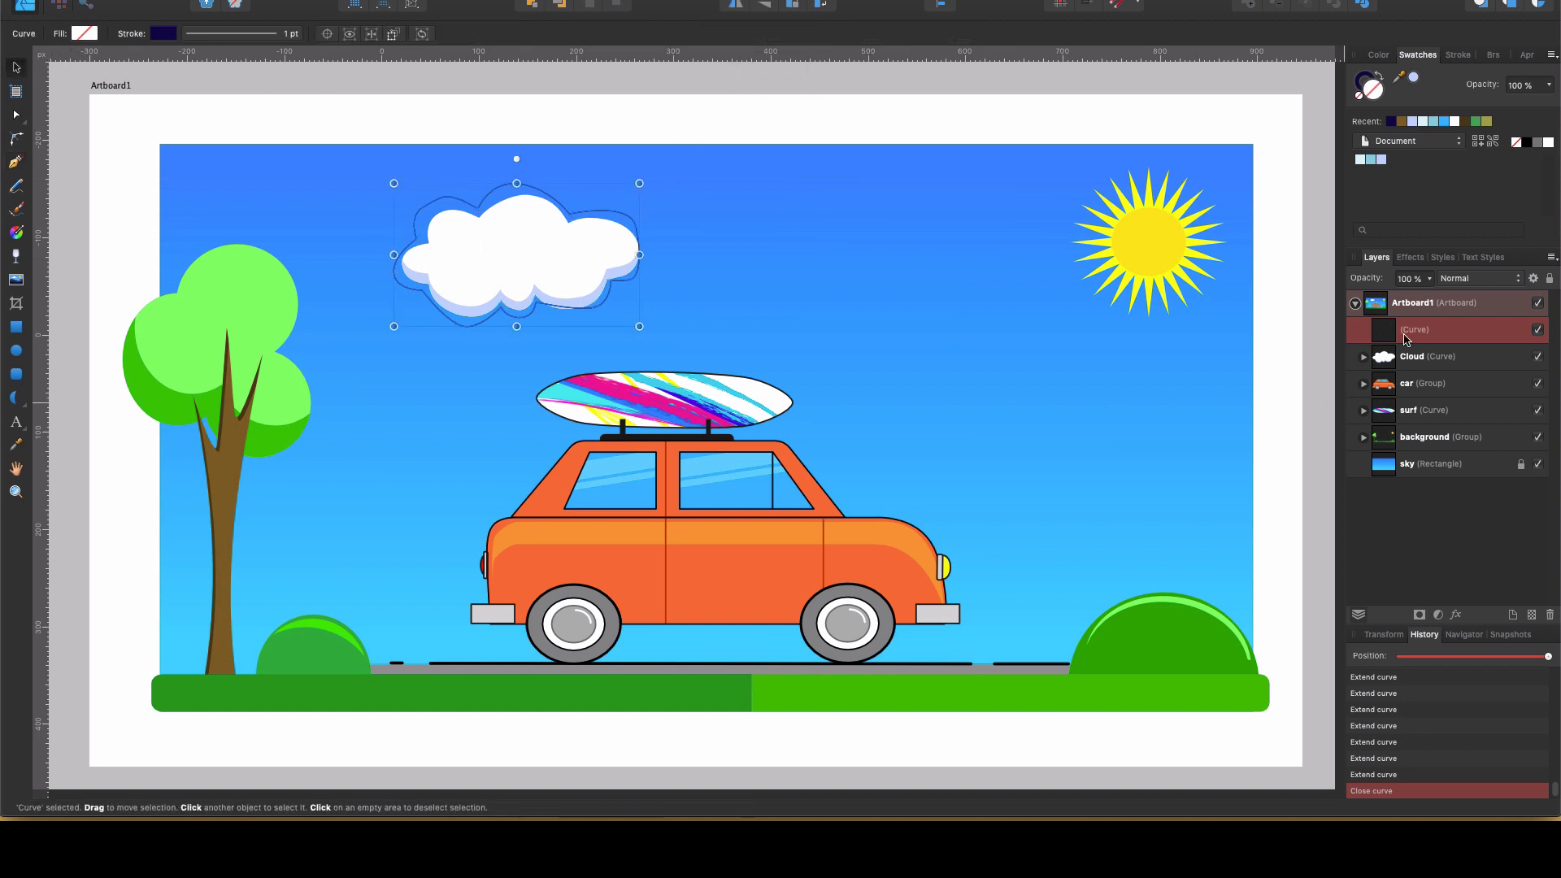
Step: Rename the curve cloud2, drag it right toward the sun, and fill it white
double_click(1413, 330)
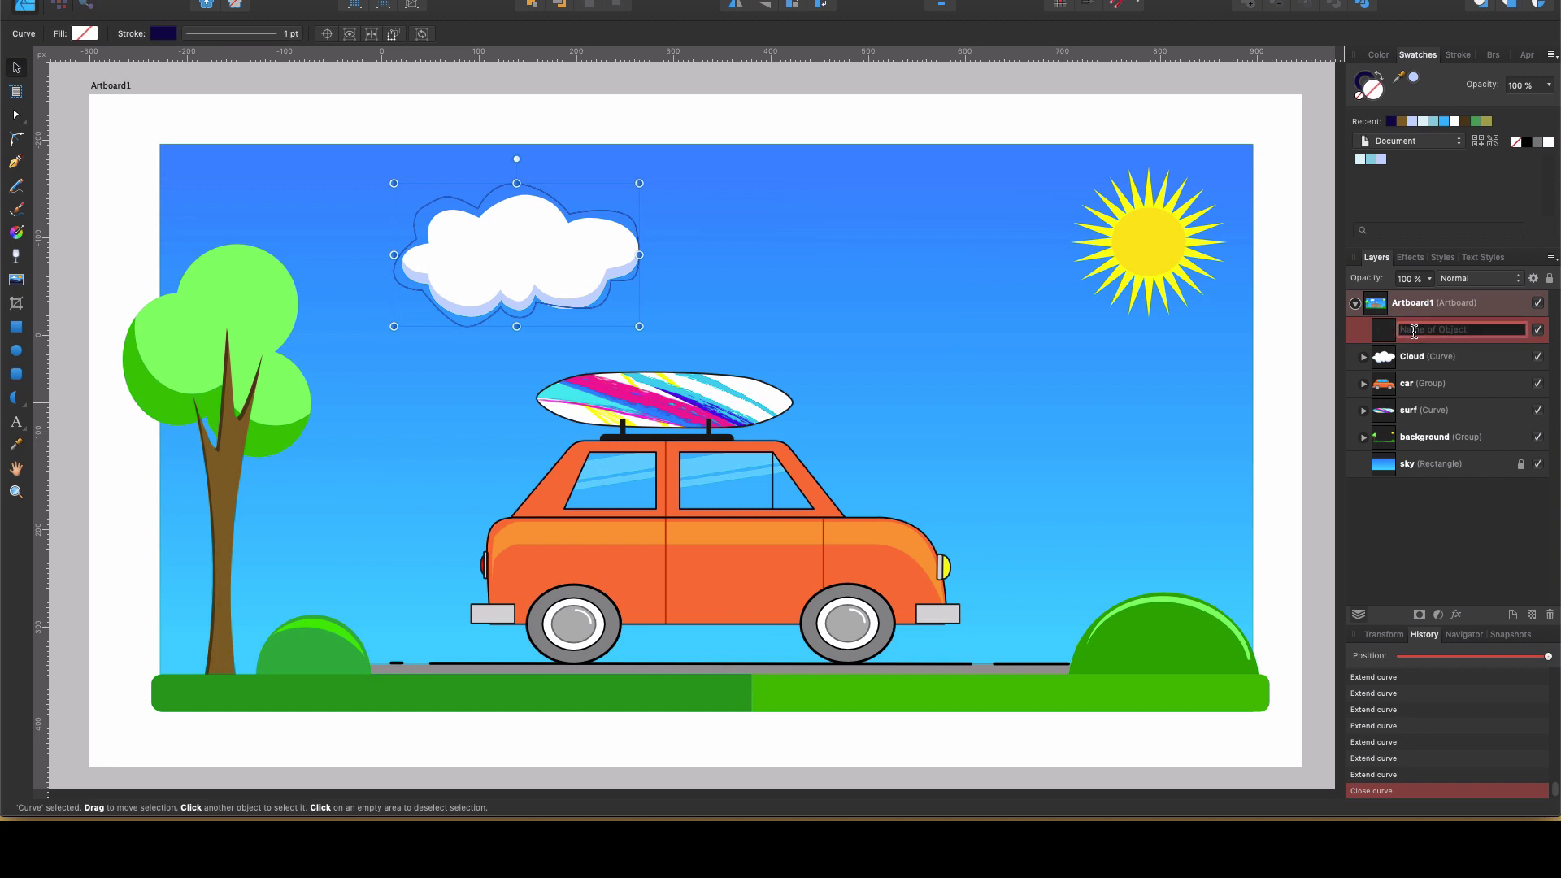
type("cloud2")
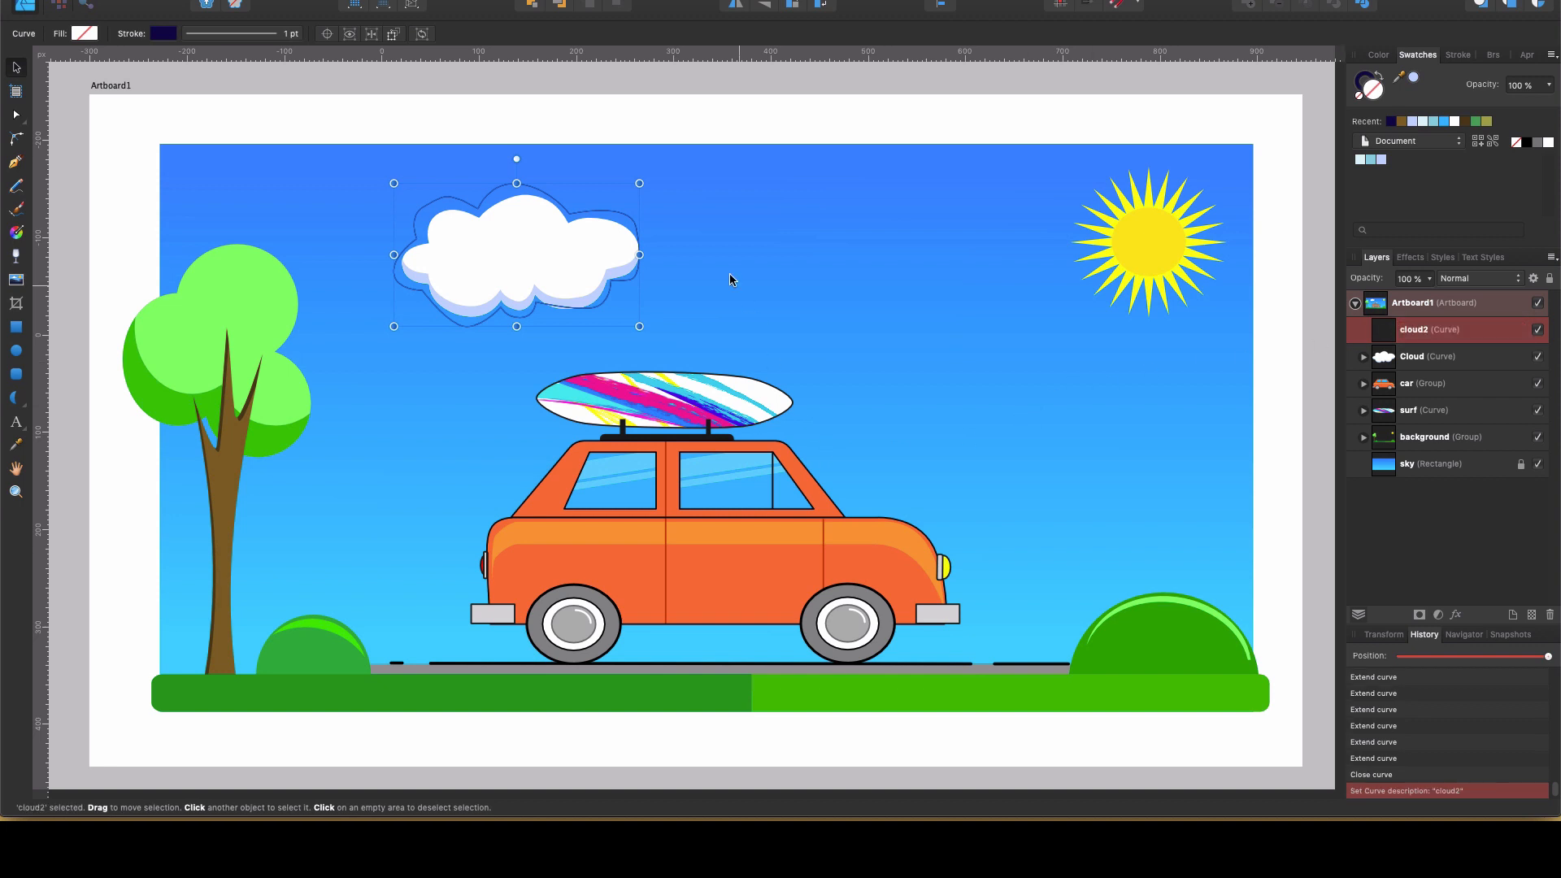
left_click_drag(516, 253, 764, 259)
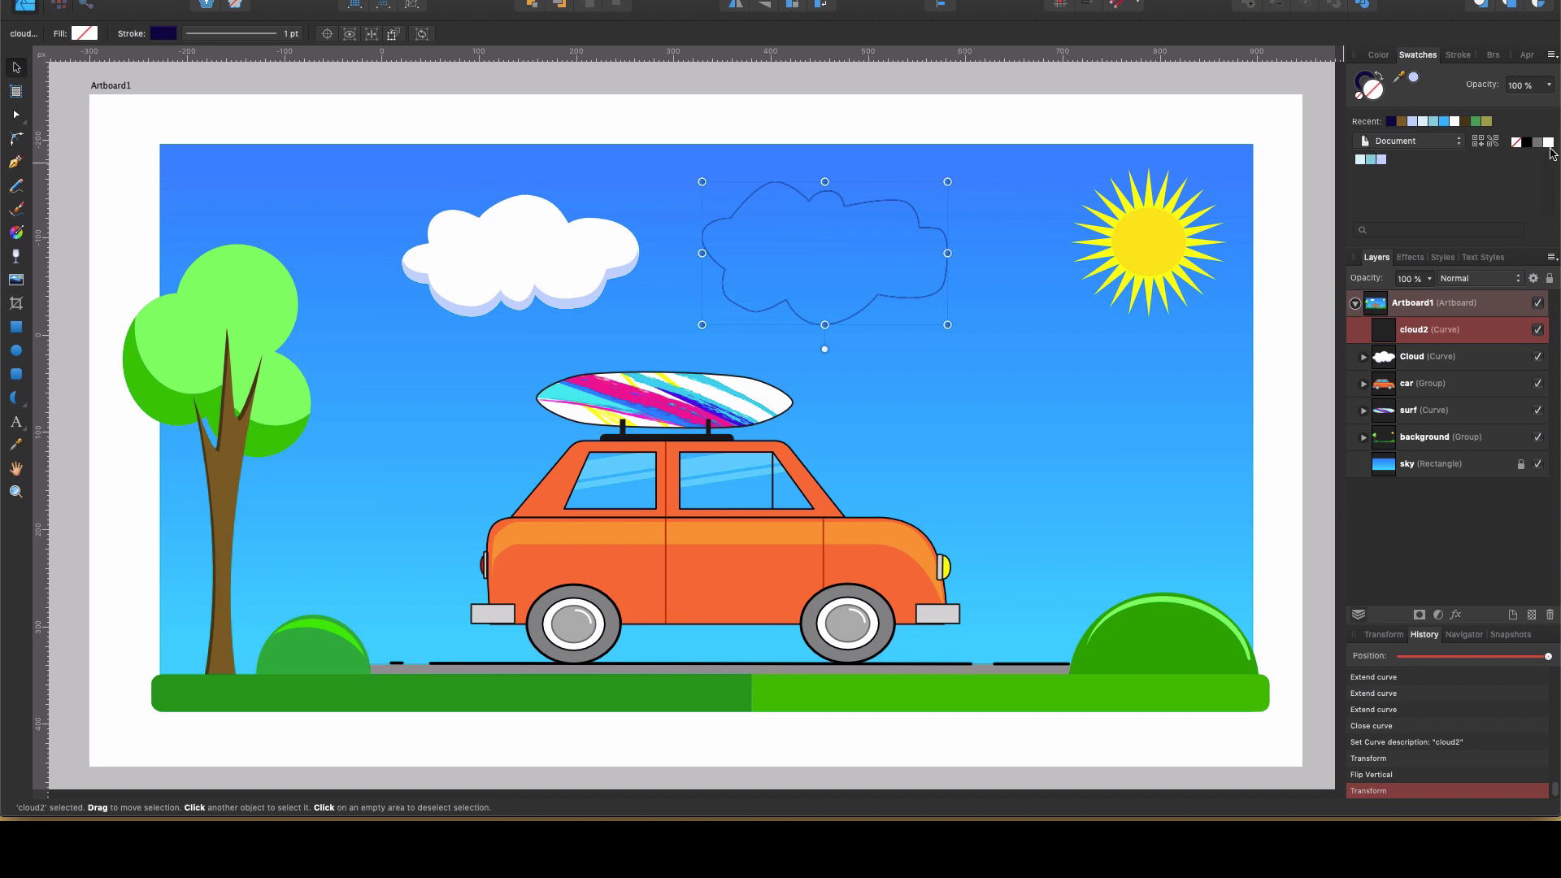
left_click(1545, 142)
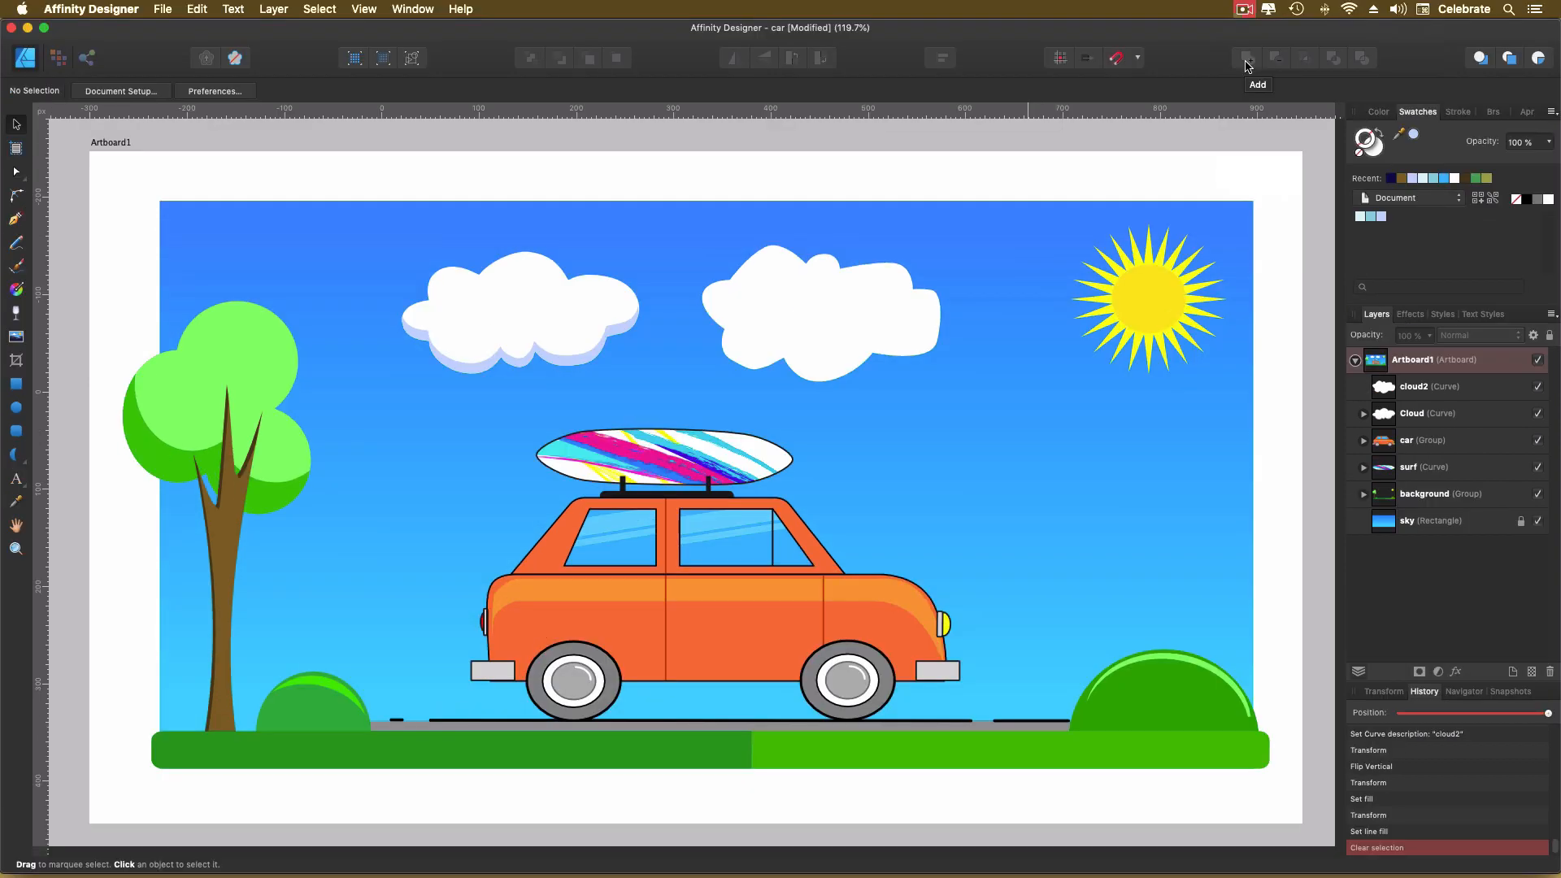
mouse_move(545, 370)
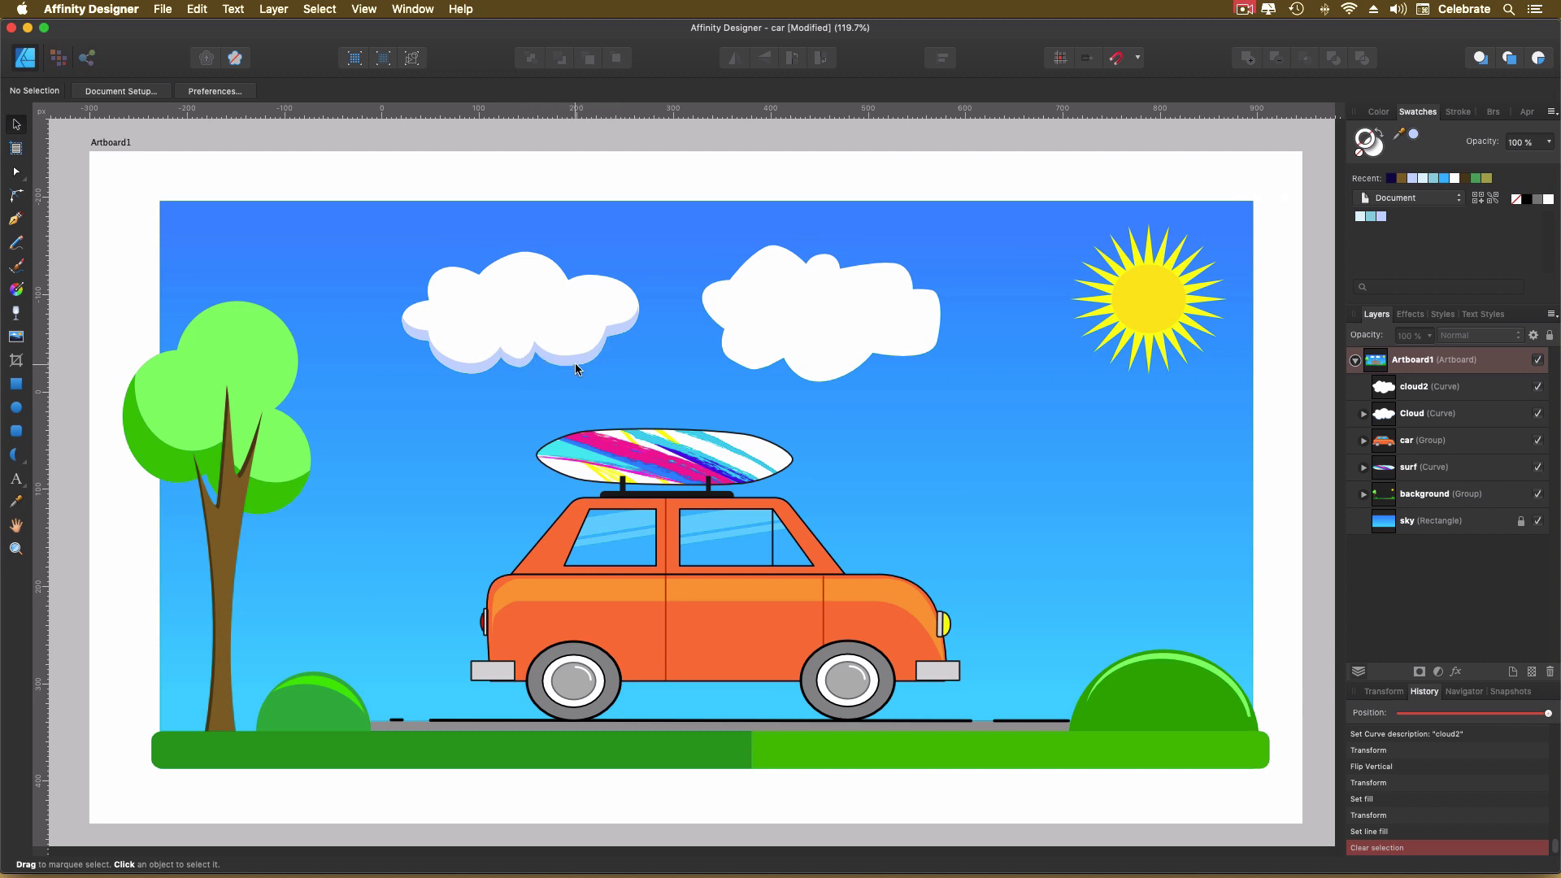
mouse_move(829, 294)
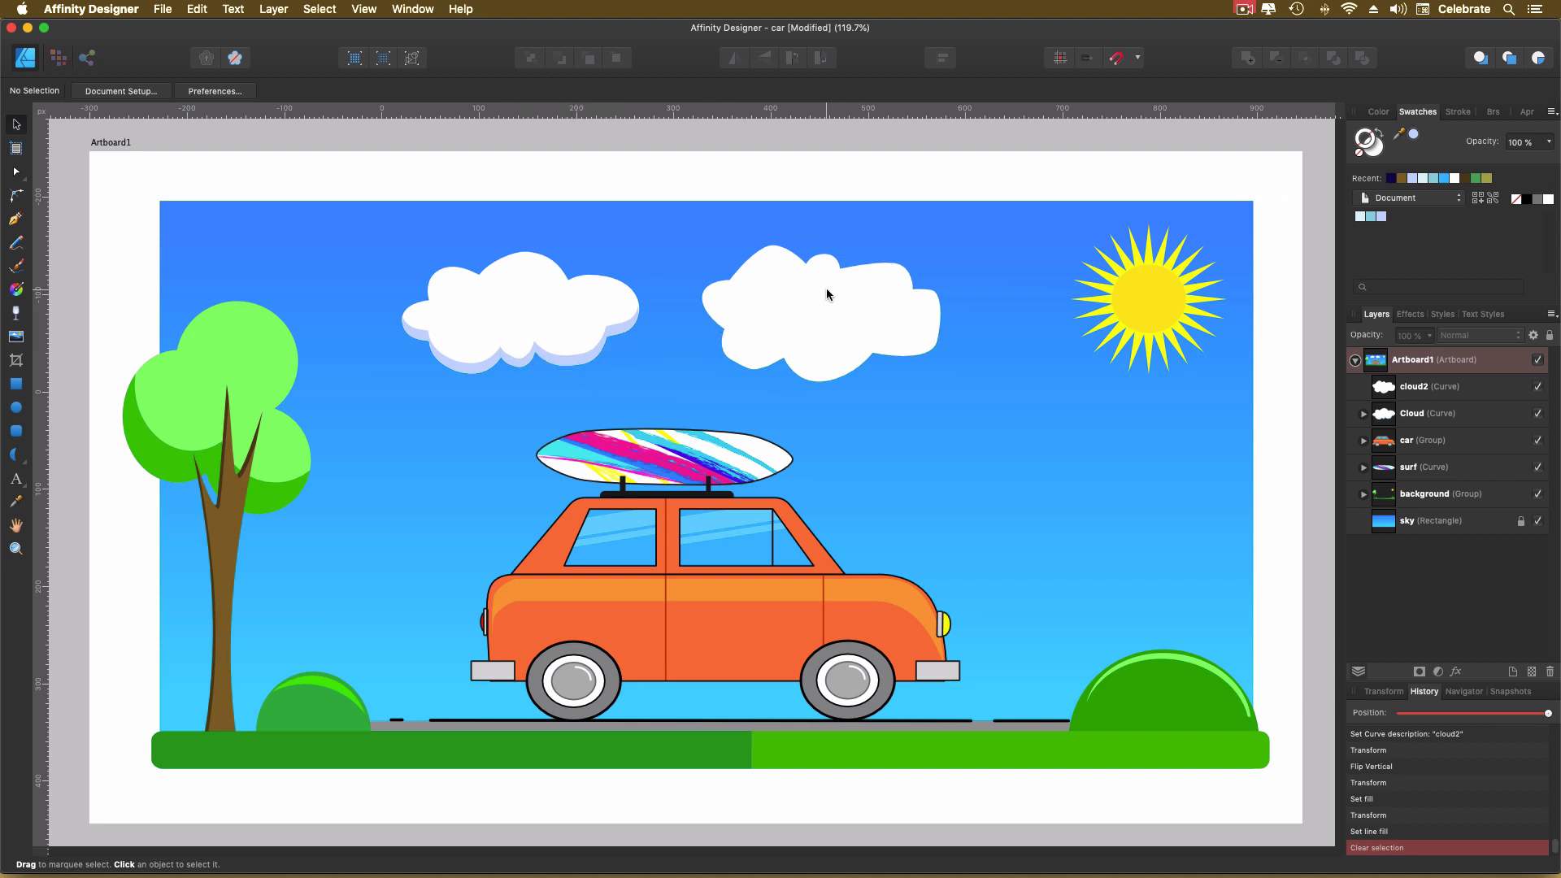
Step: Select cloud2 so its nodes and curve handles can be reshaped
left_click(820, 299)
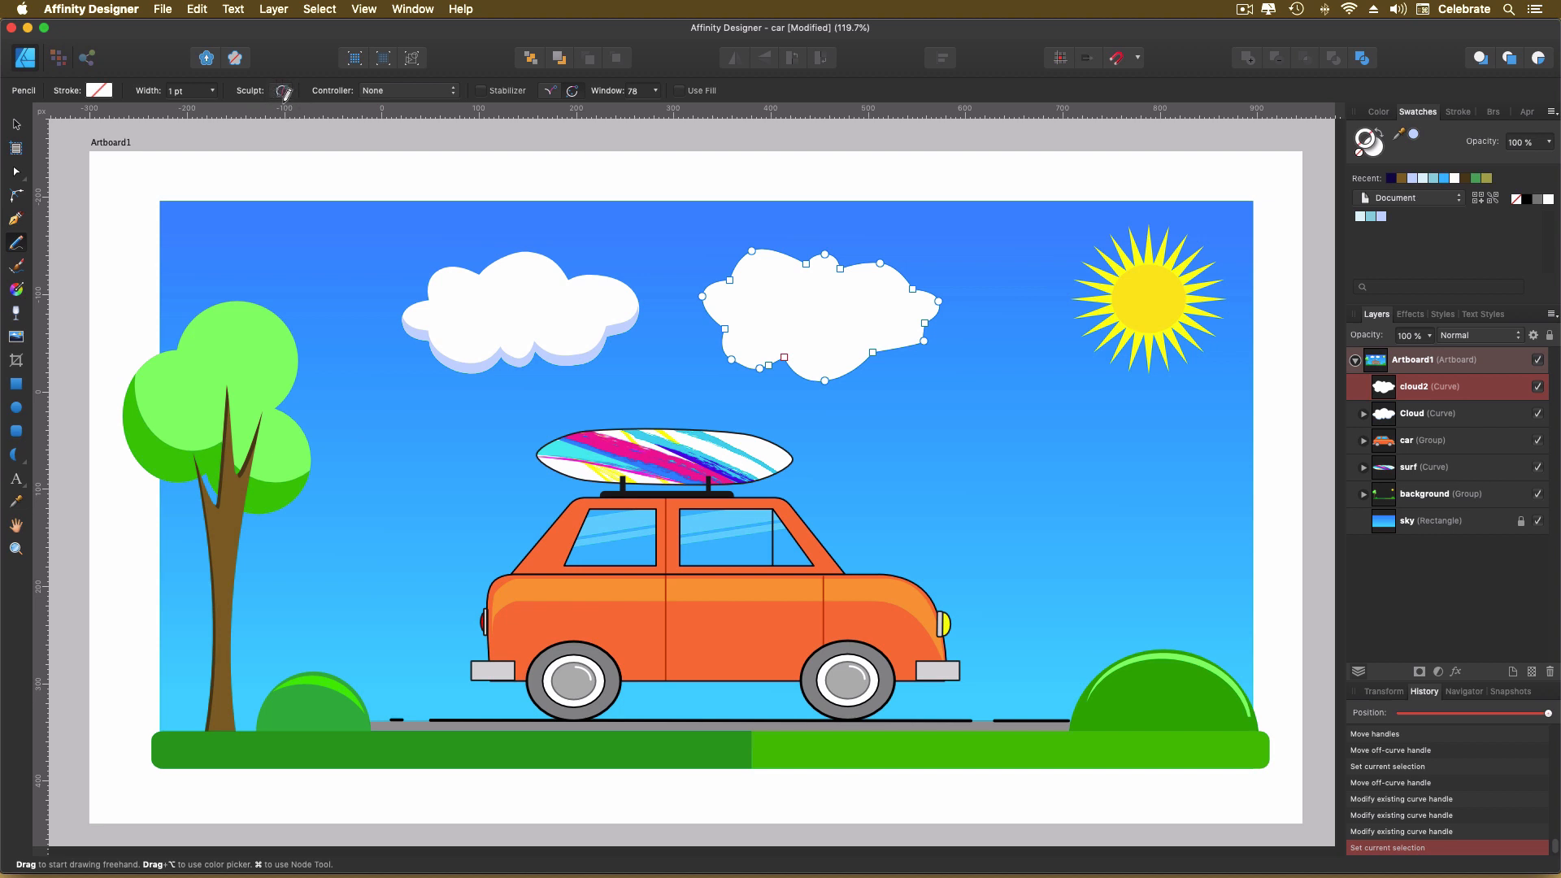
mouse_move(351, 163)
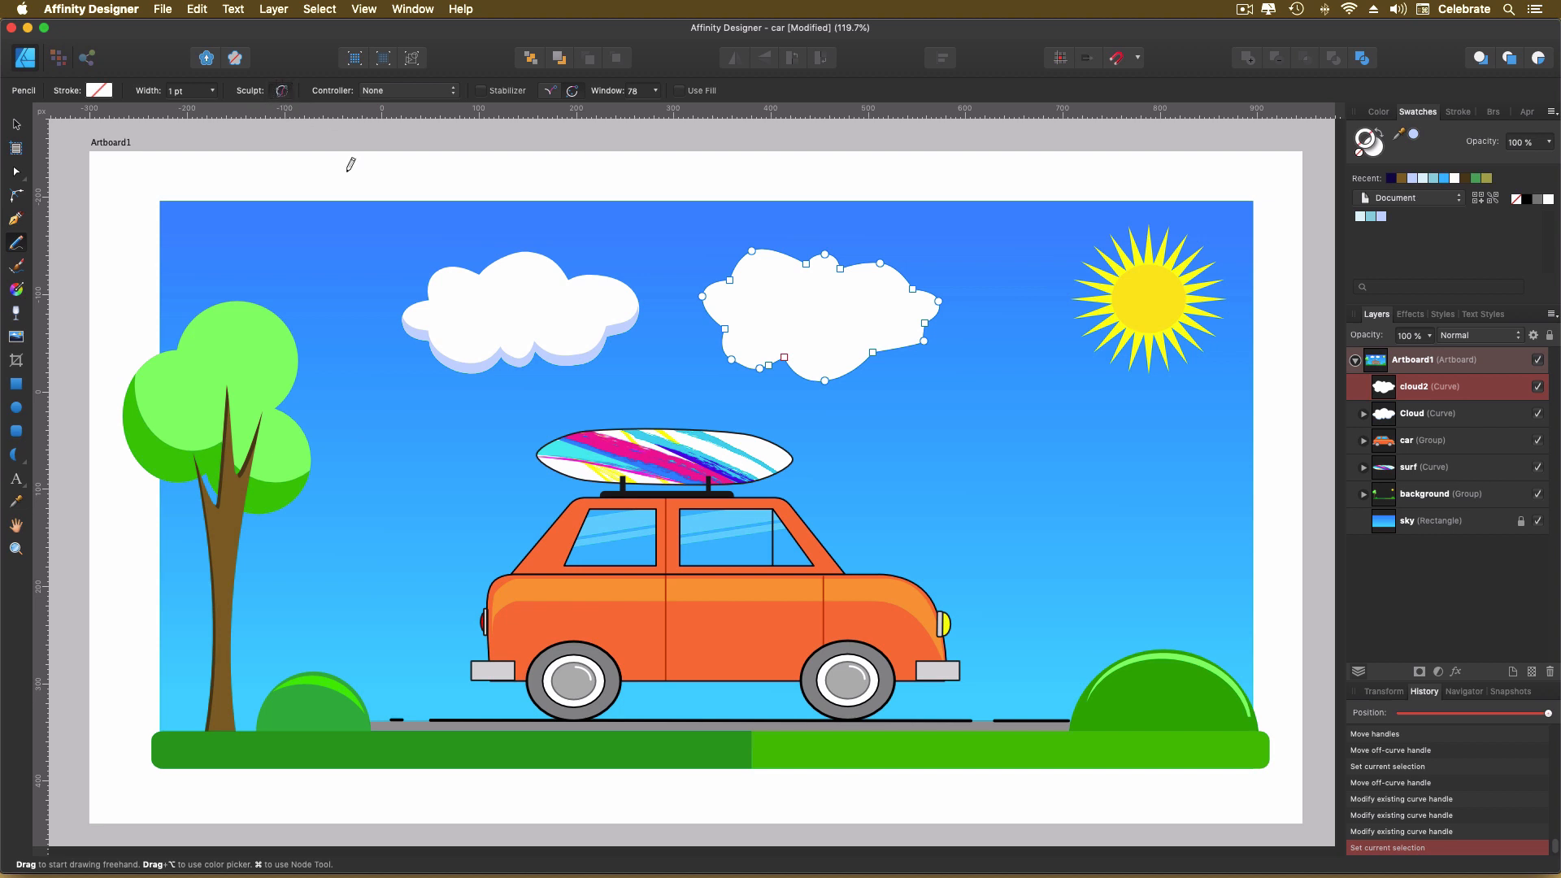
mouse_move(831, 361)
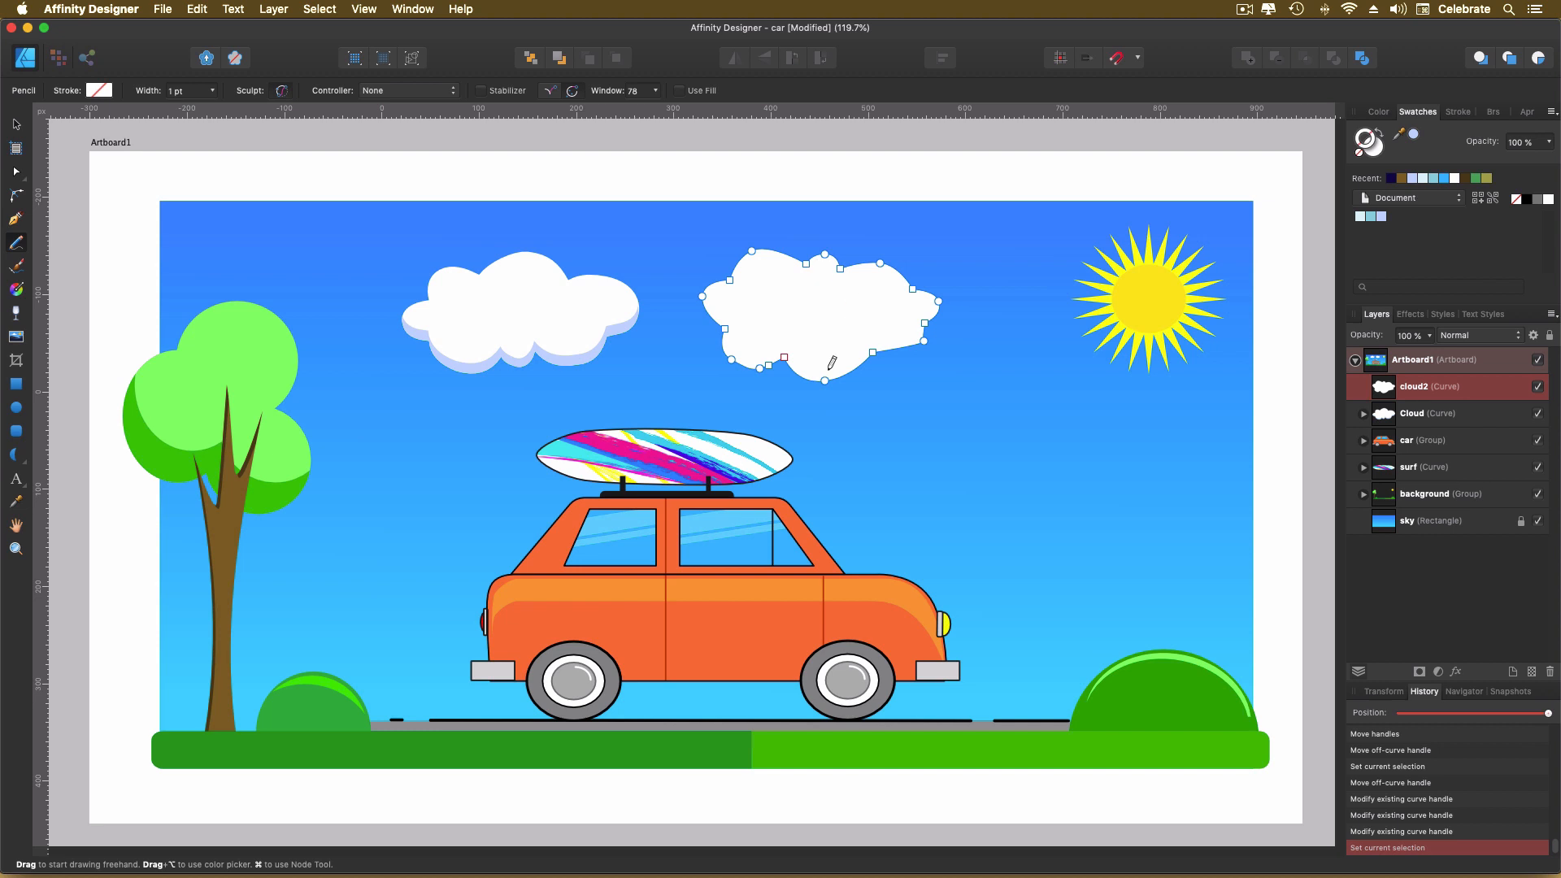
mouse_move(901, 341)
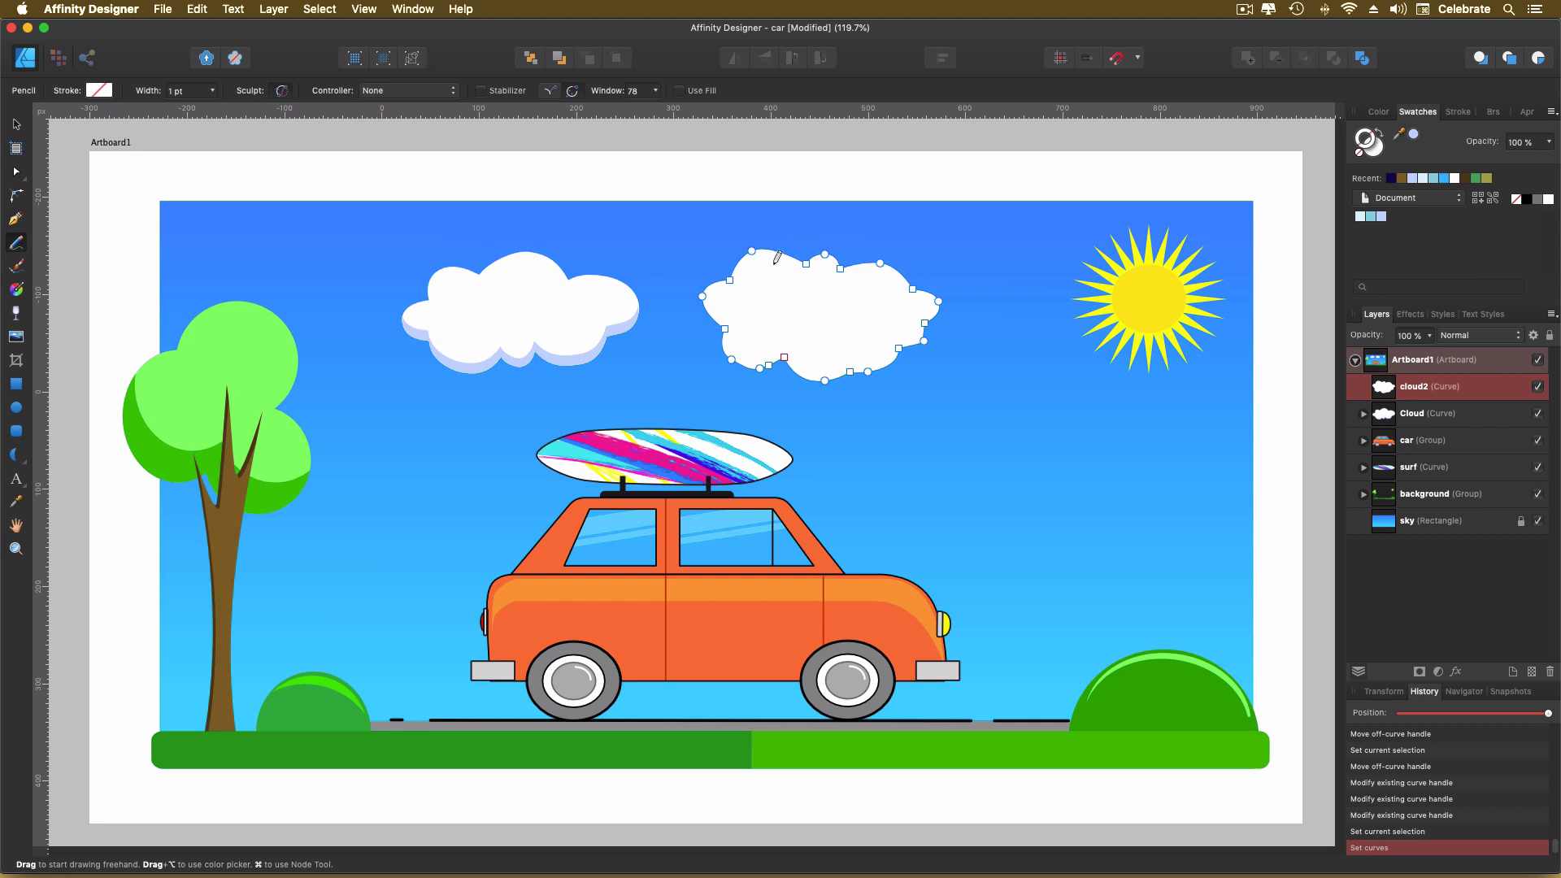
mouse_move(727, 319)
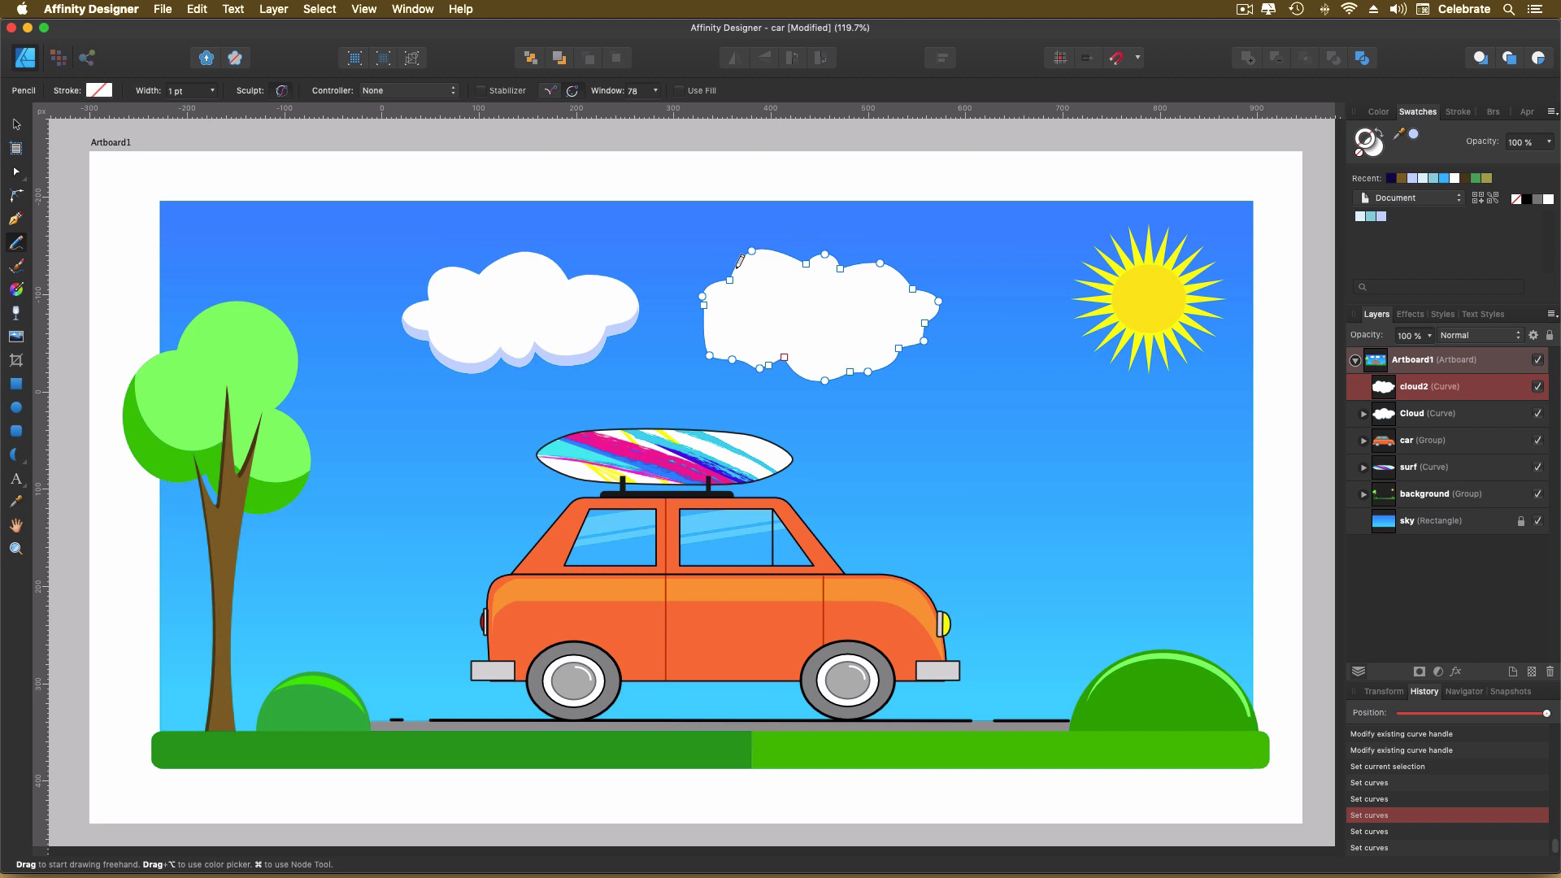
mouse_move(722, 300)
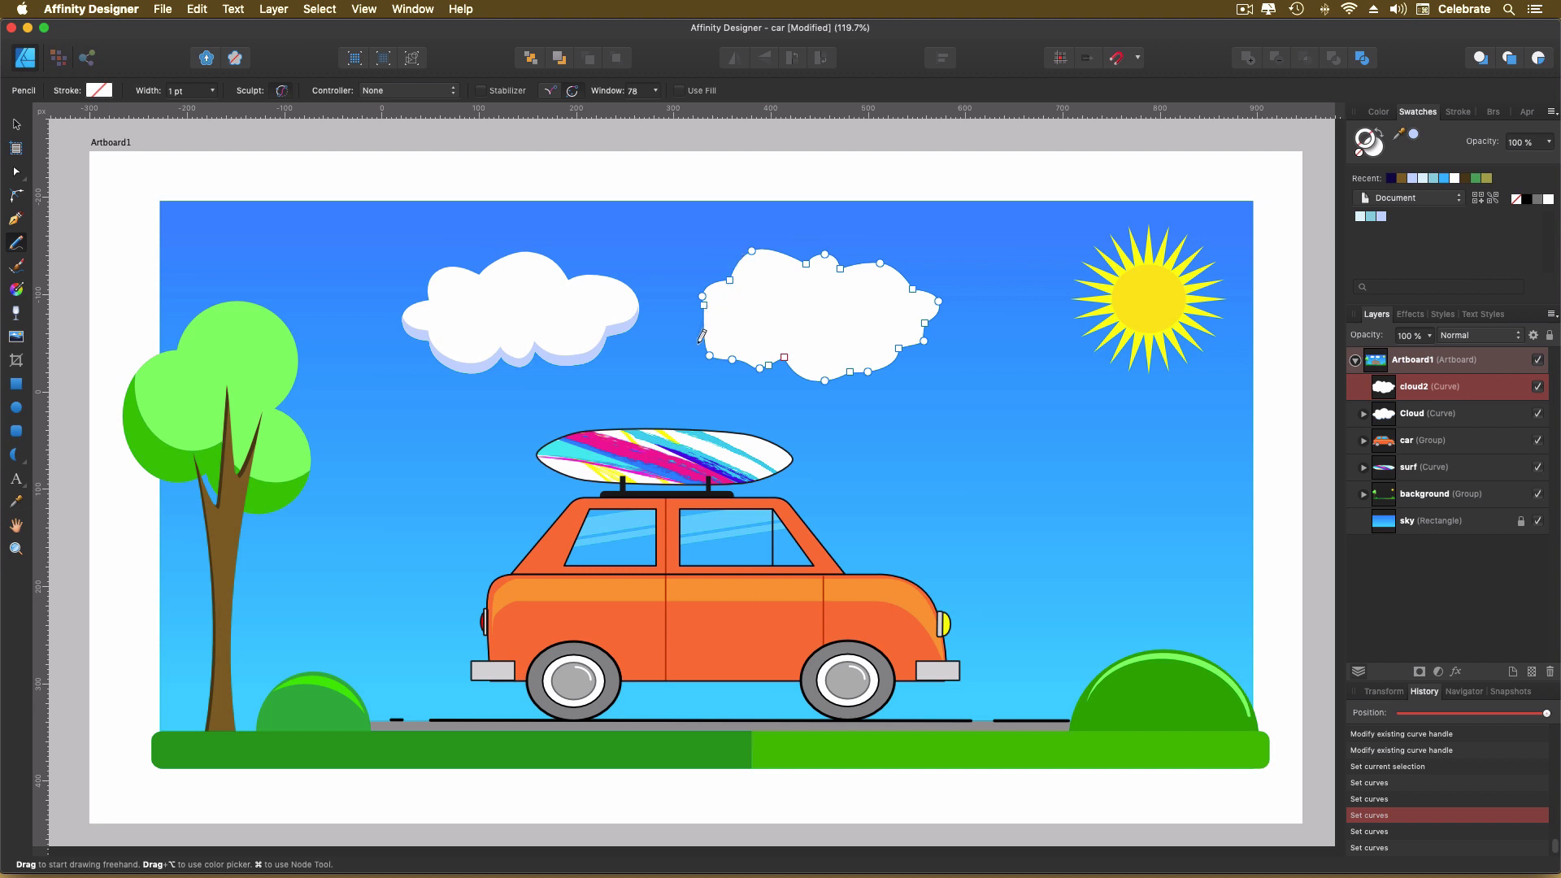
Step: Sculpt a small bump into the lower-left edge of cloud2 with a freehand stroke
left_click_drag(702, 309, 709, 343)
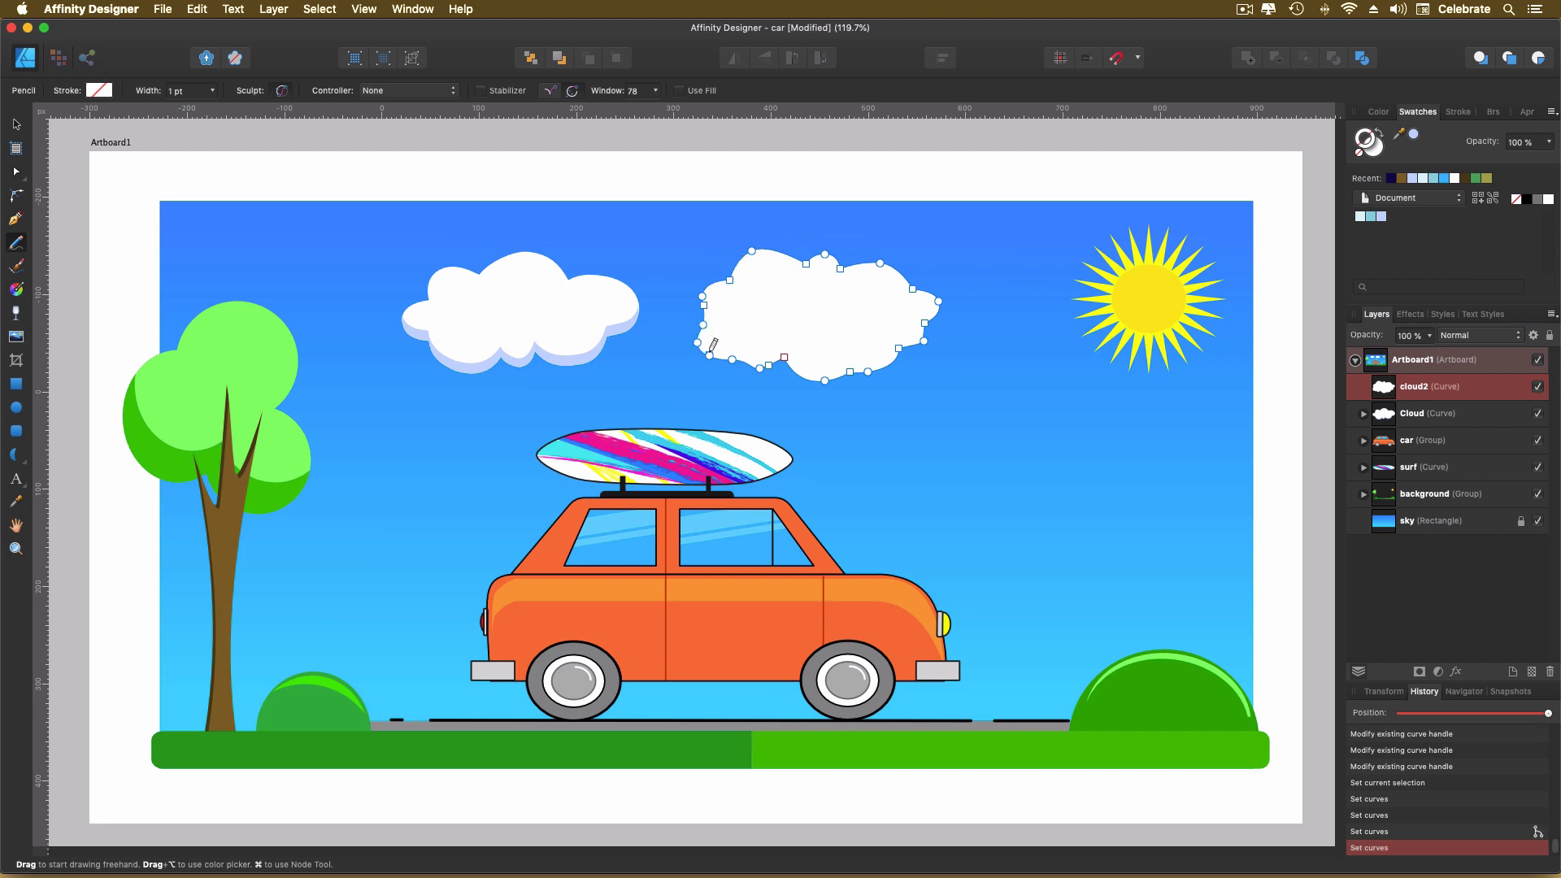